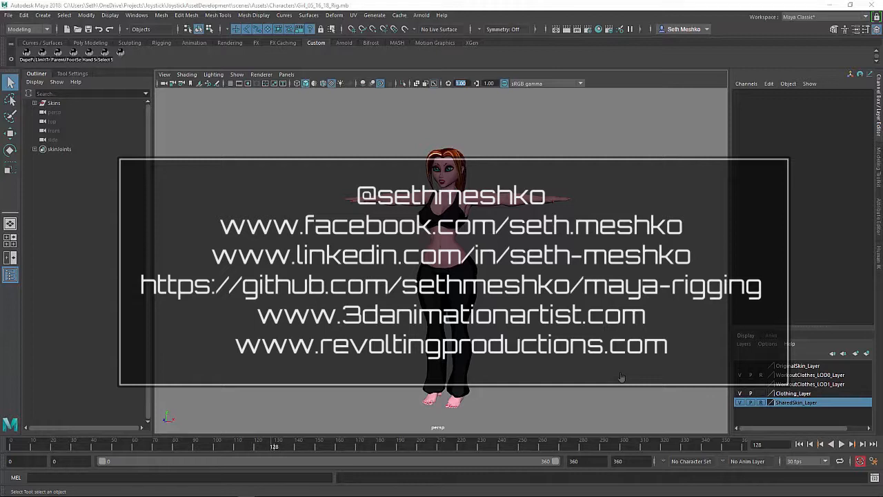
pyautogui.moveTo(177, 178)
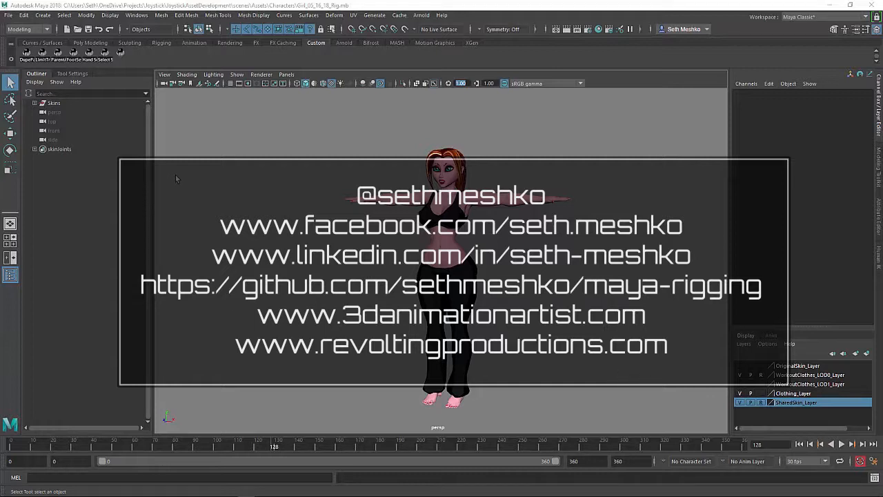
pyautogui.moveTo(236, 144)
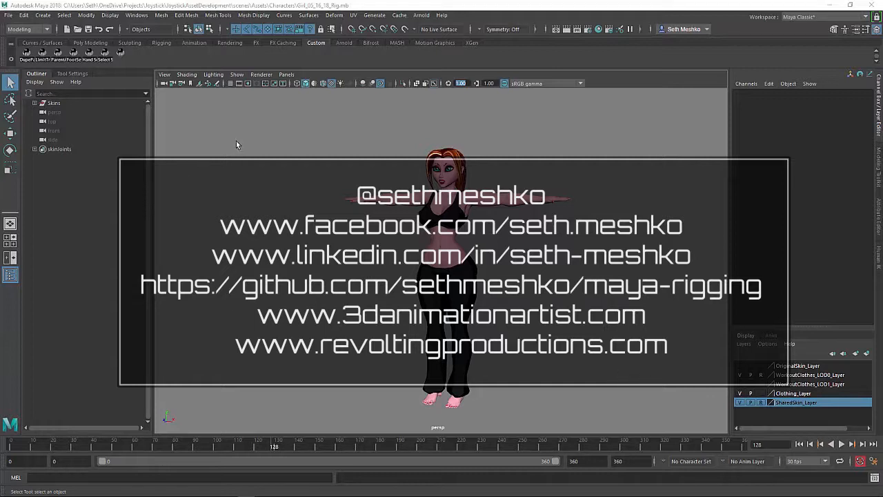
pyautogui.moveTo(243, 111)
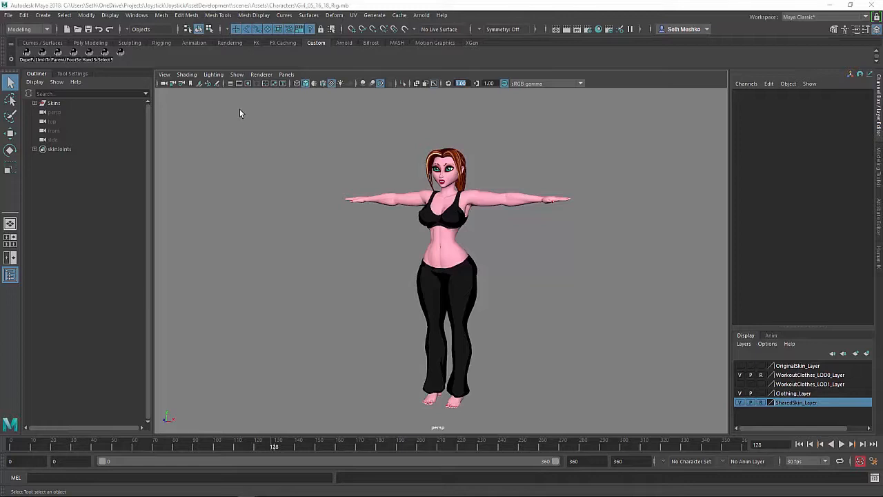
pyautogui.moveTo(239, 94)
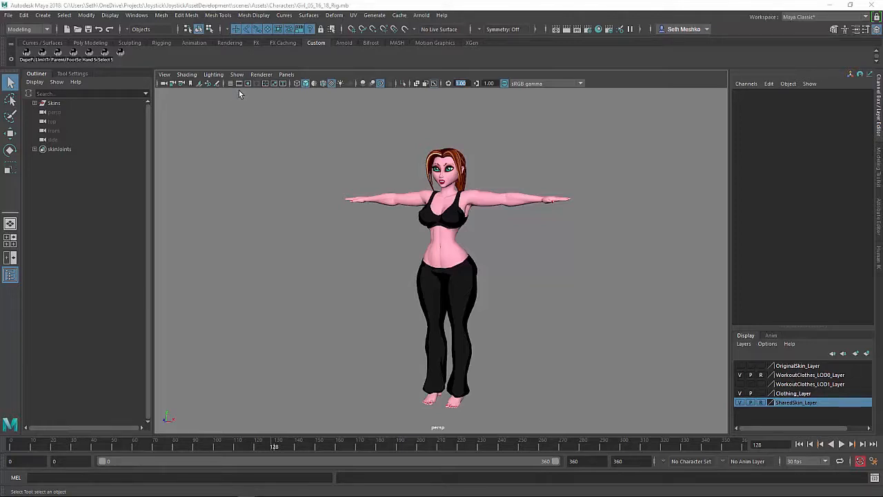
# Step: Enable X-Ray Joints in the viewport so the skeleton shows through the body mesh
pyautogui.click(236, 74)
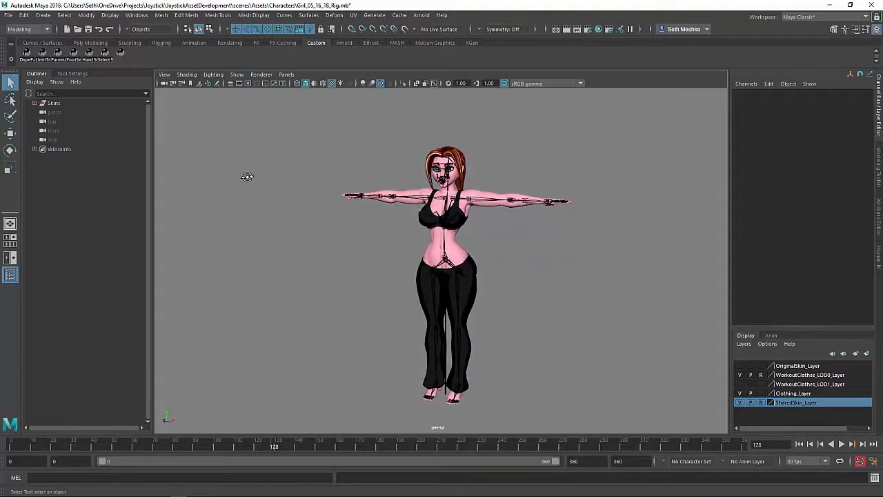
# Step: Run the HIK full-body tool and define the skeleton as the character 'Girl'
pyautogui.click(119, 52)
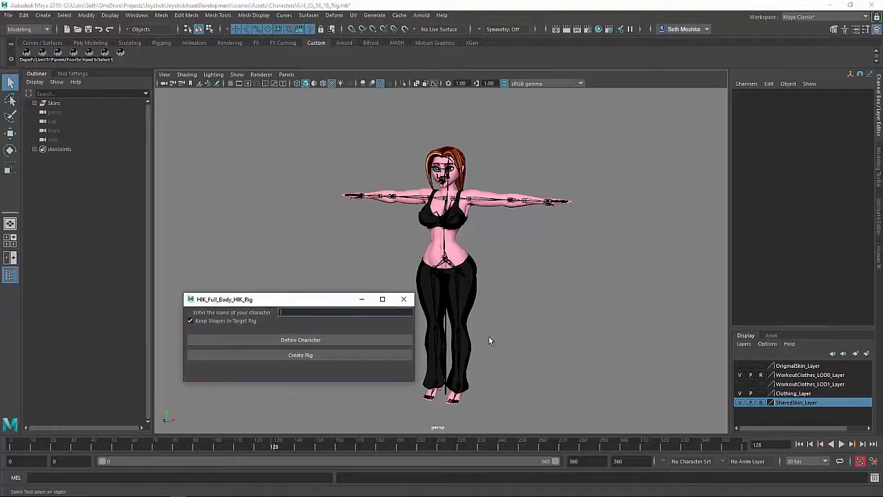
pyautogui.write('Gr')
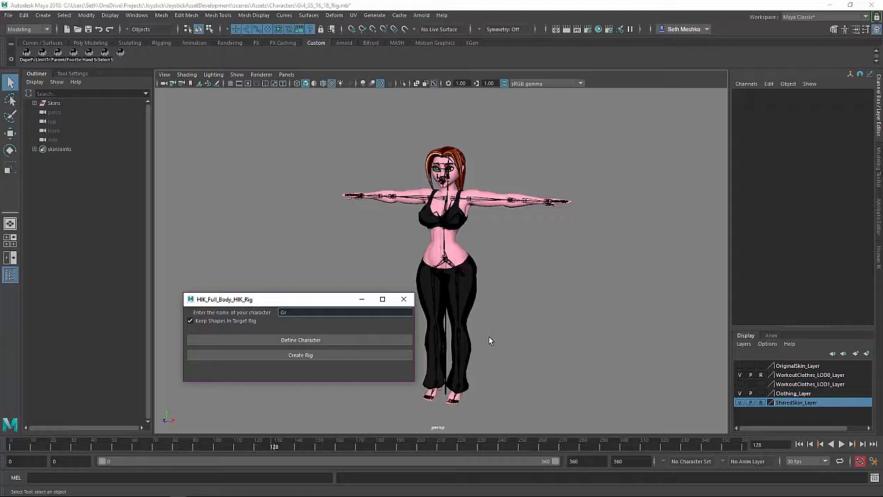
pyautogui.write('irl')
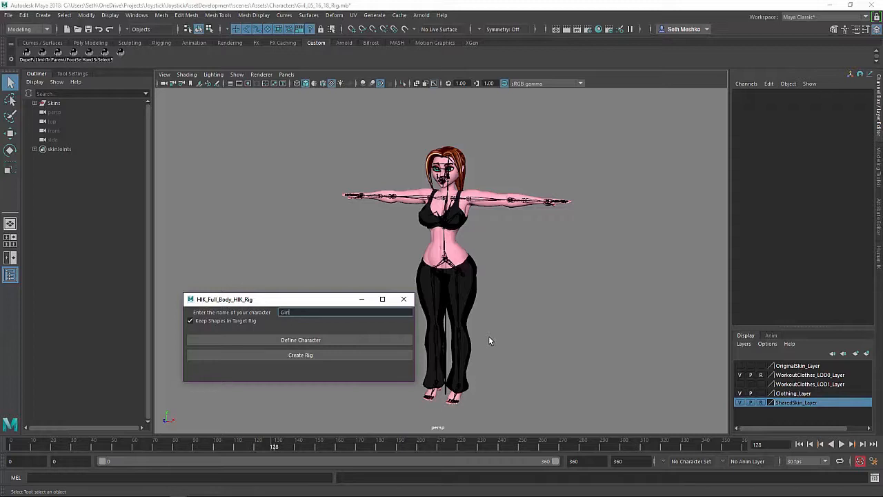
pyautogui.click(294, 339)
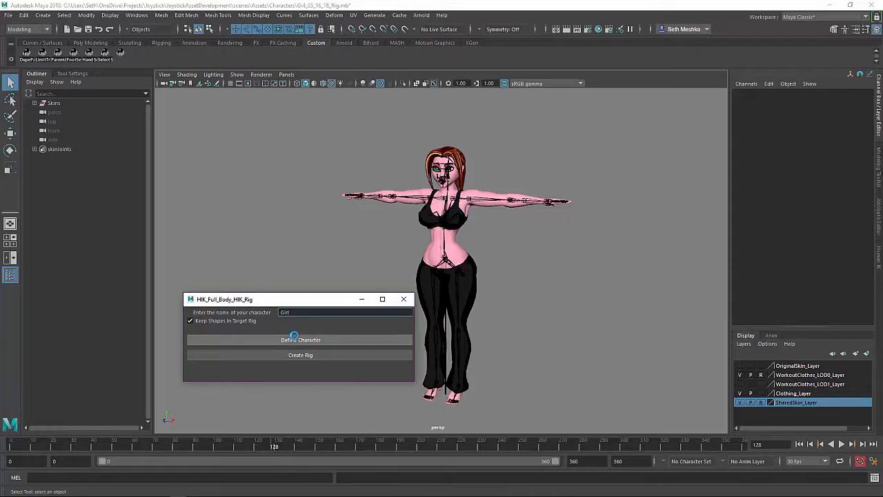
pyautogui.click(300, 339)
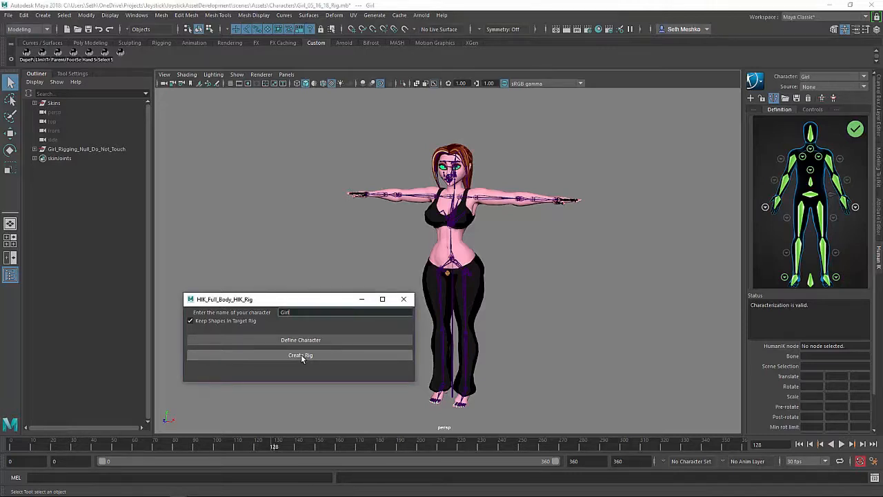
# Step: Create the HIK control rig for Girl and let the control curves load
pyautogui.click(301, 356)
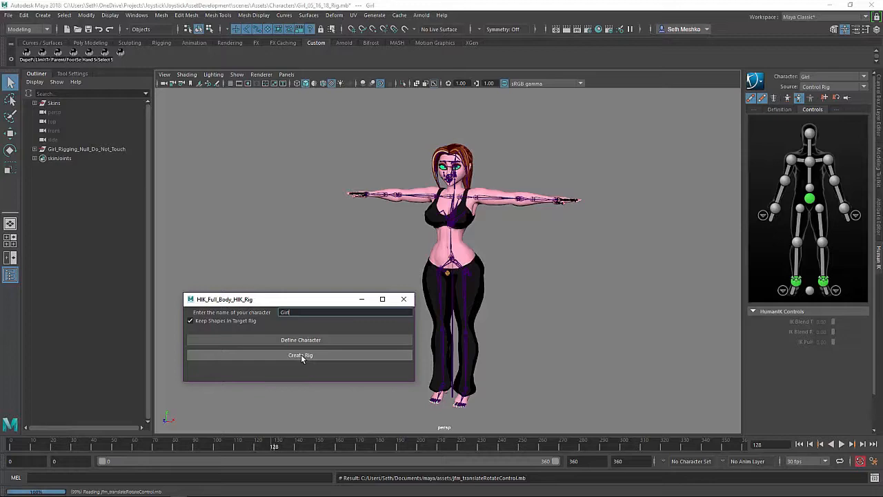
pyautogui.click(300, 355)
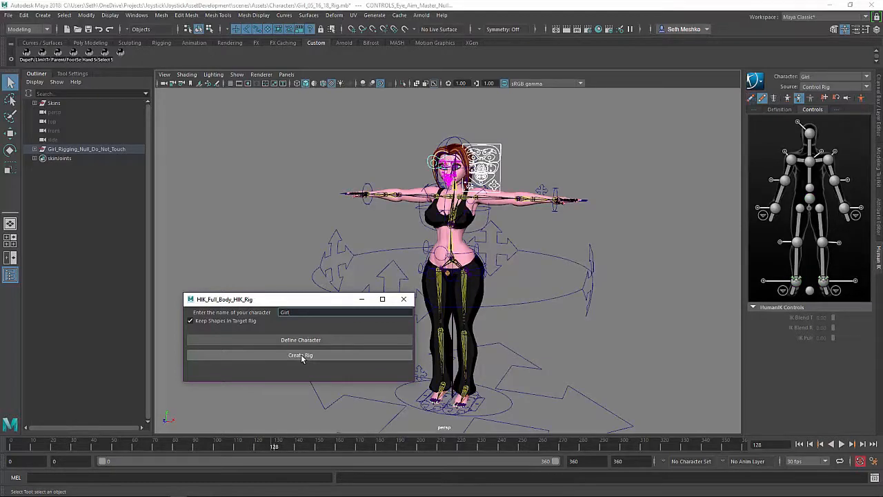
pyautogui.click(300, 355)
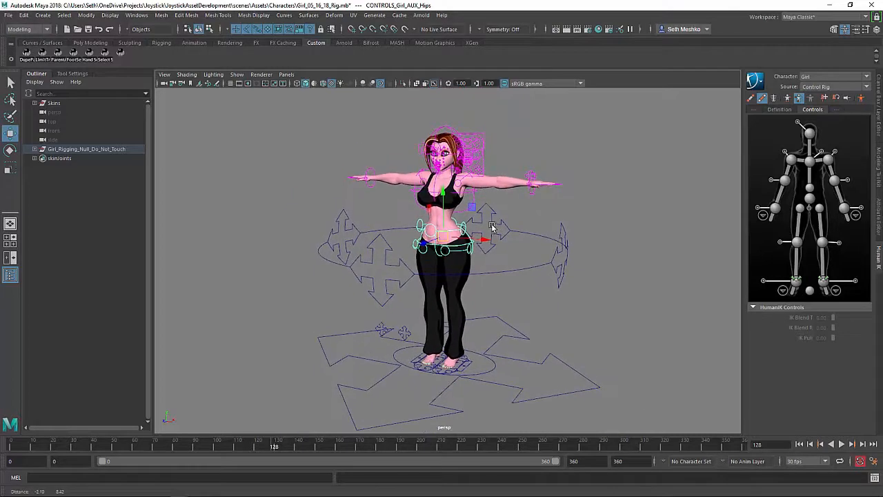
pyautogui.moveTo(492, 227); pyautogui.dragTo(509, 266)
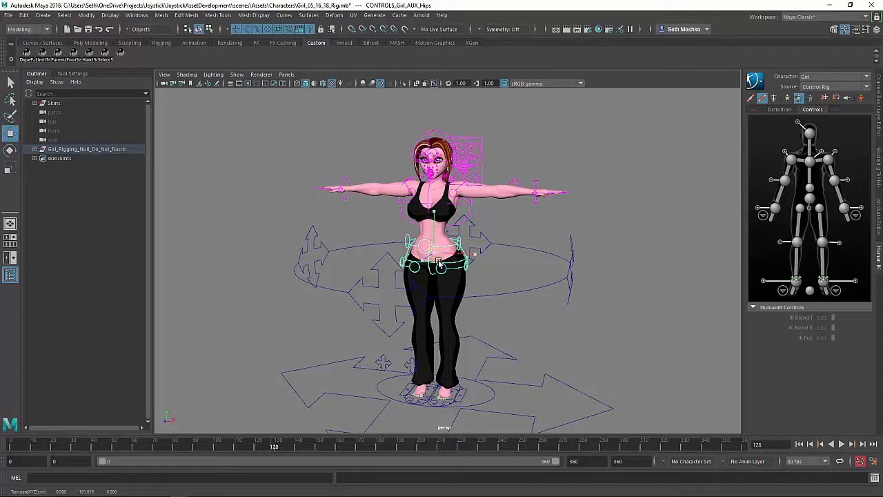
pyautogui.moveTo(439, 265); pyautogui.dragTo(455, 272)
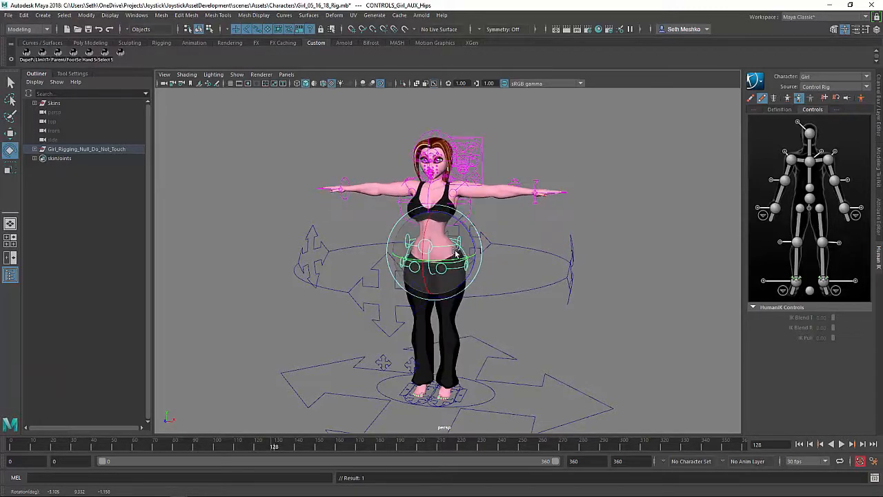
pyautogui.click(435, 235)
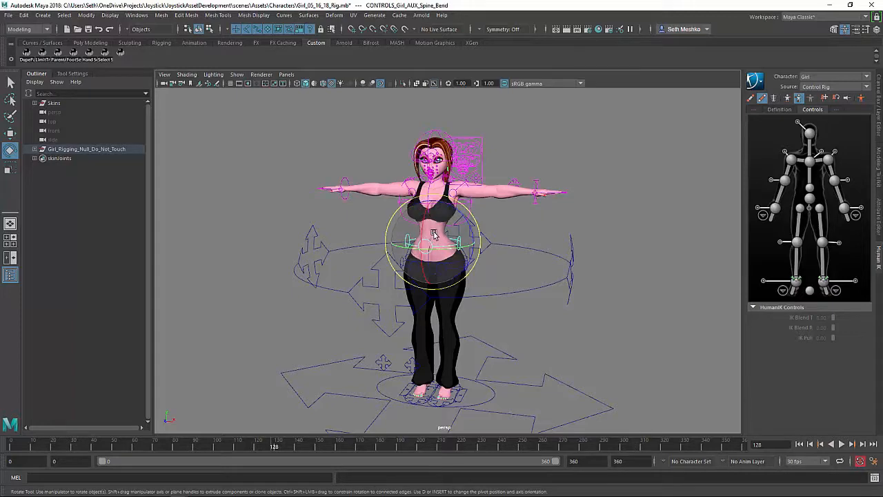
pyautogui.moveTo(435, 235); pyautogui.dragTo(408, 266)
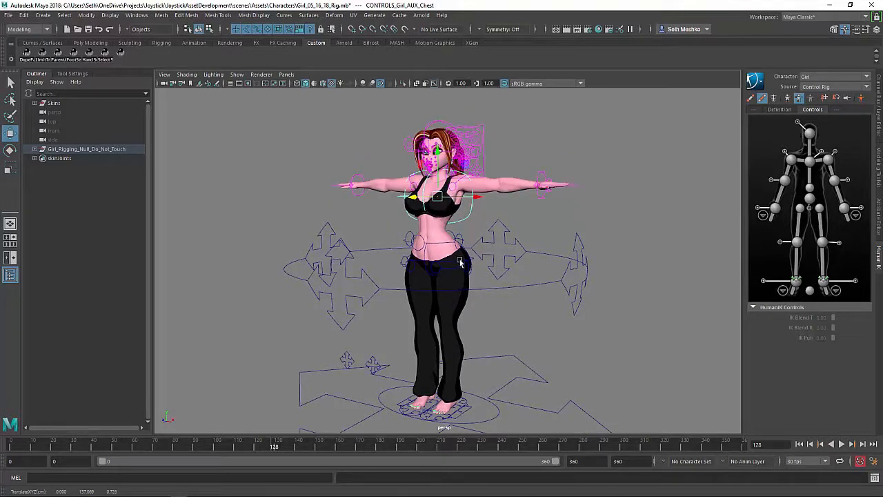
pyautogui.click(431, 249)
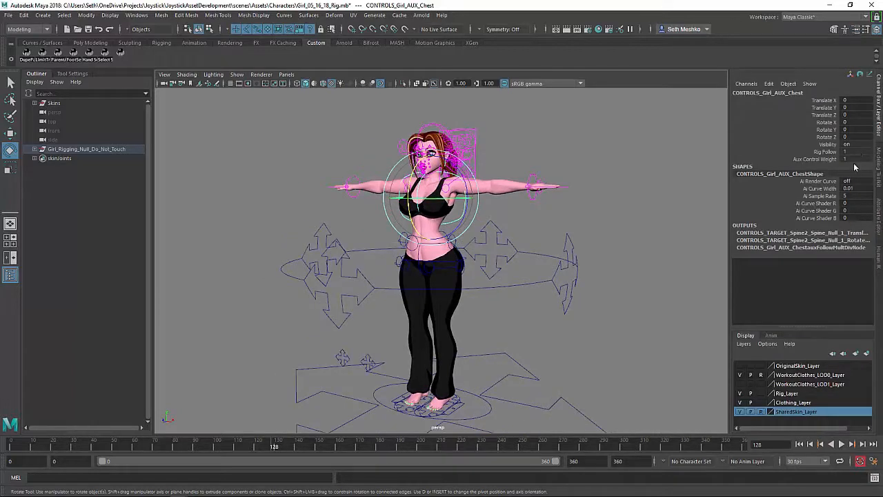
pyautogui.click(856, 151)
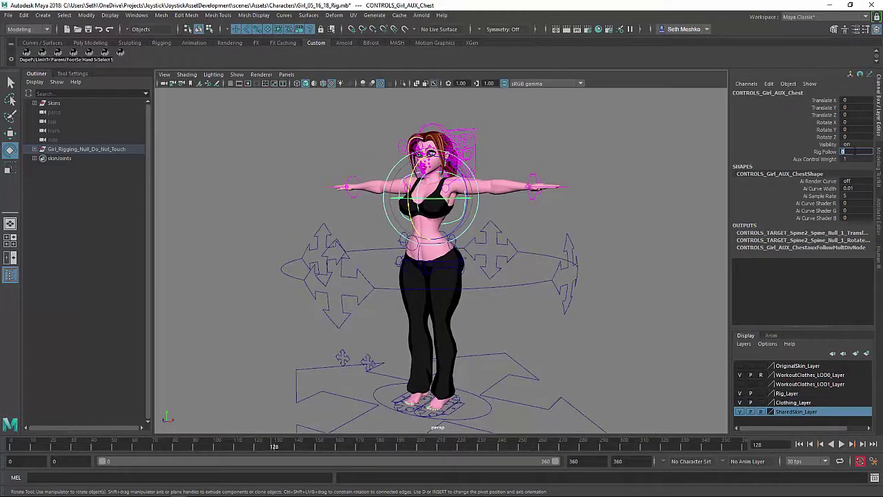
pyautogui.click(427, 228)
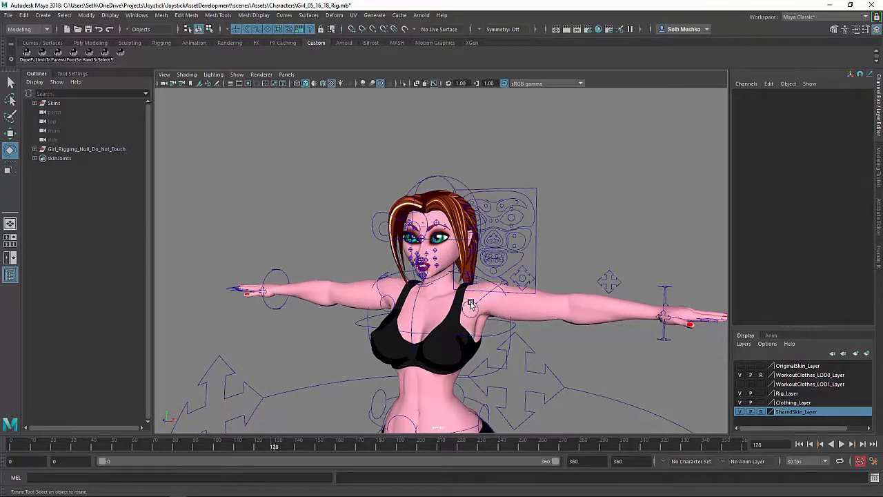
pyautogui.click(482, 298)
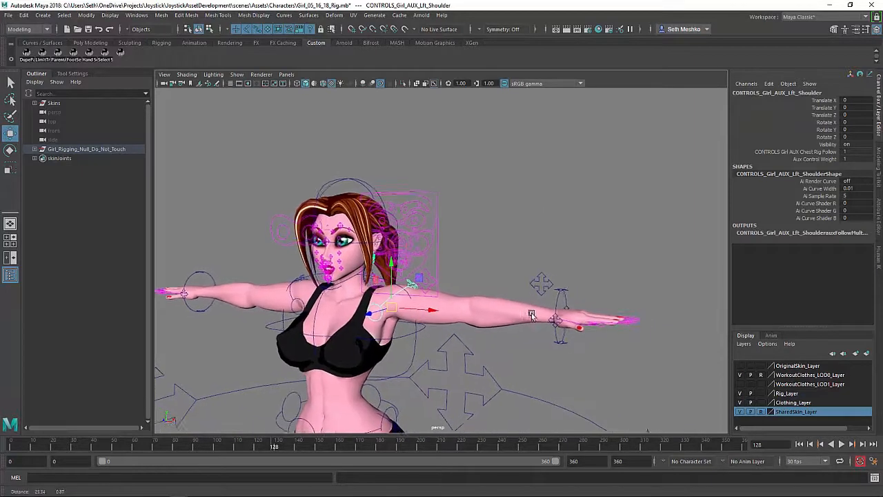
pyautogui.click(538, 338)
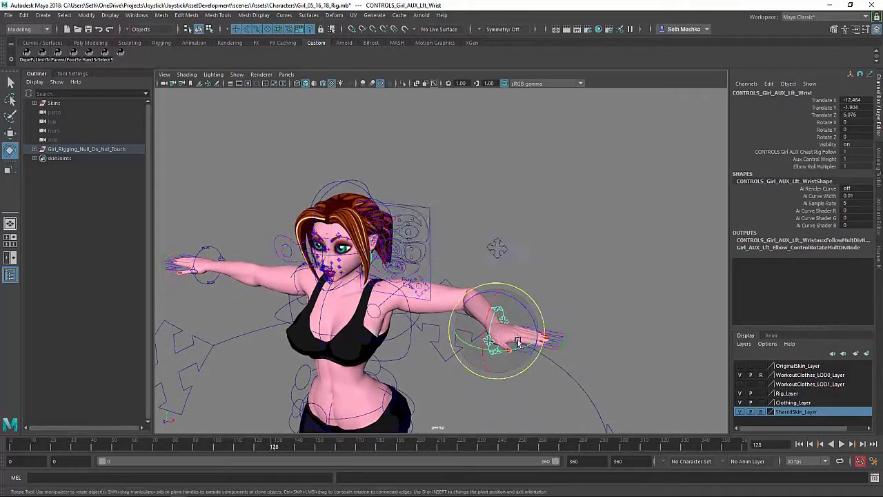
pyautogui.moveTo(518, 342); pyautogui.dragTo(504, 333)
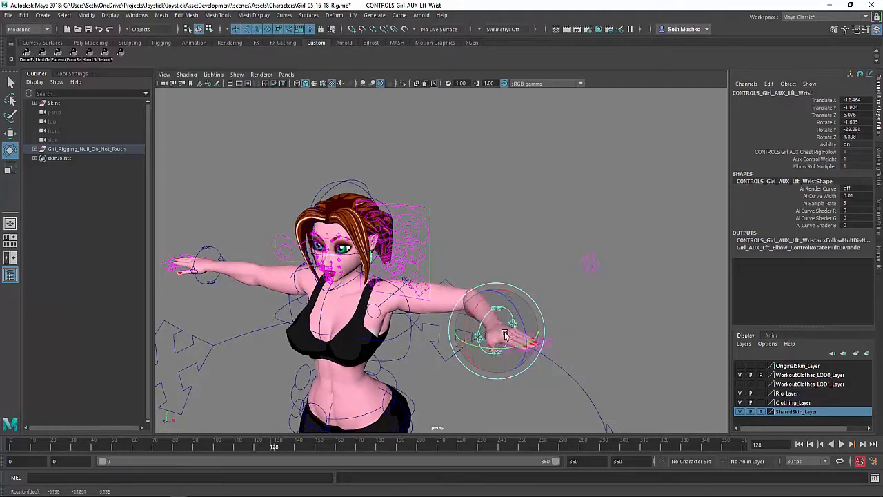
pyautogui.moveTo(508, 335); pyautogui.dragTo(573, 312)
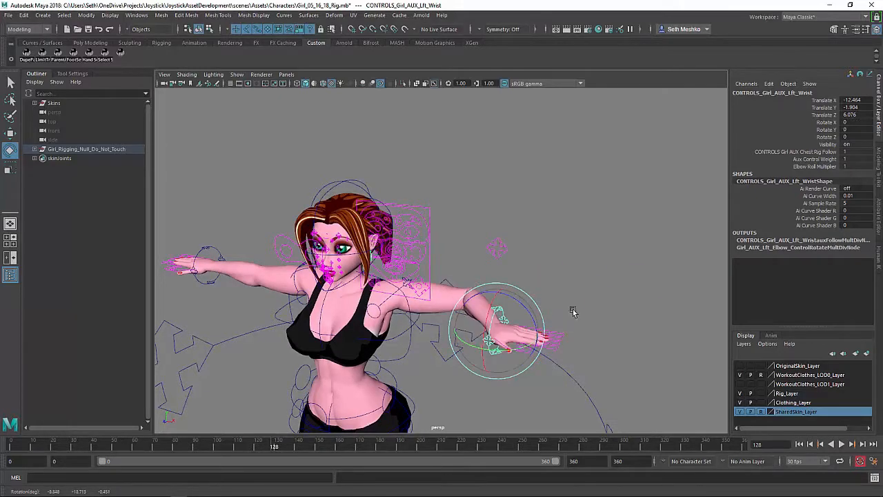
pyautogui.moveTo(573, 311); pyautogui.dragTo(551, 263)
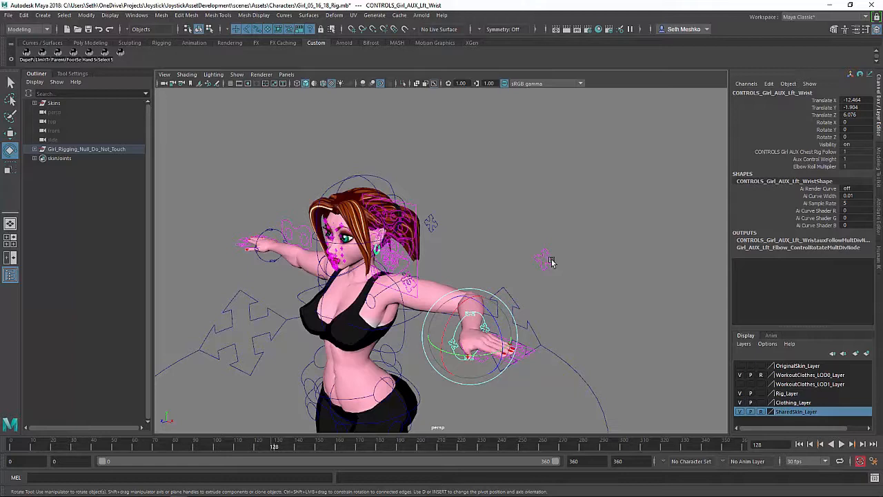
pyautogui.click(548, 260)
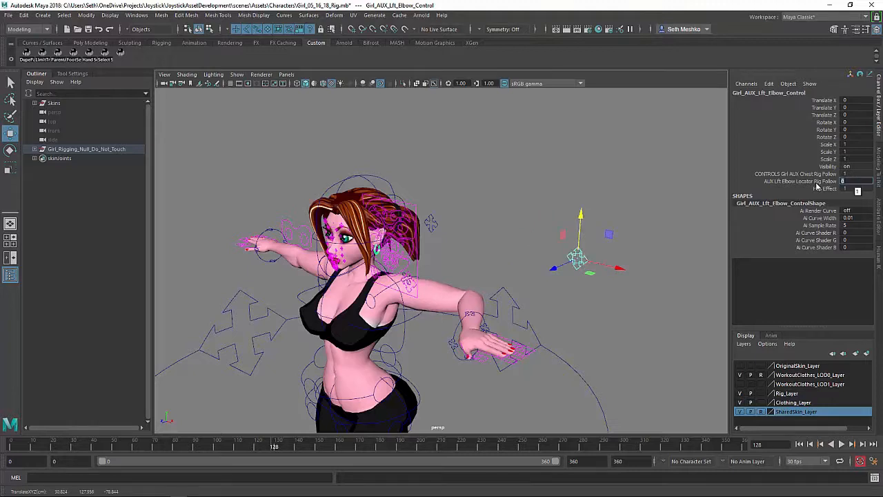
pyautogui.click(476, 342)
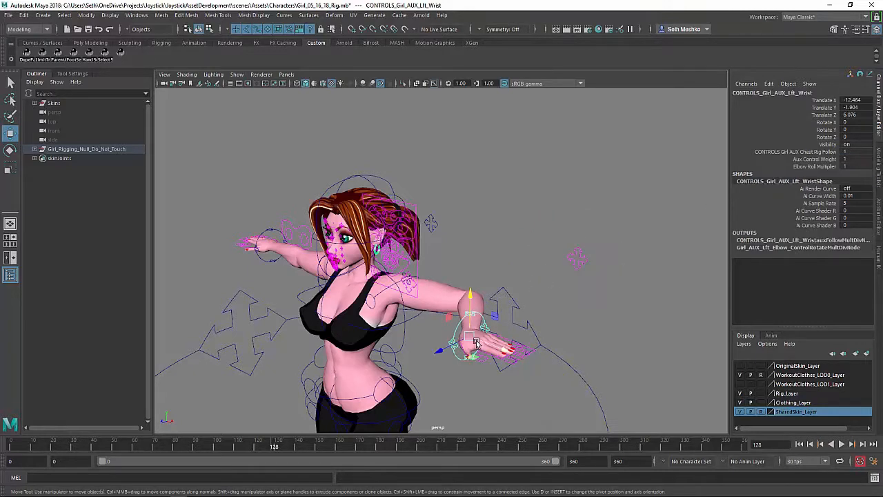
pyautogui.moveTo(477, 342); pyautogui.dragTo(469, 328)
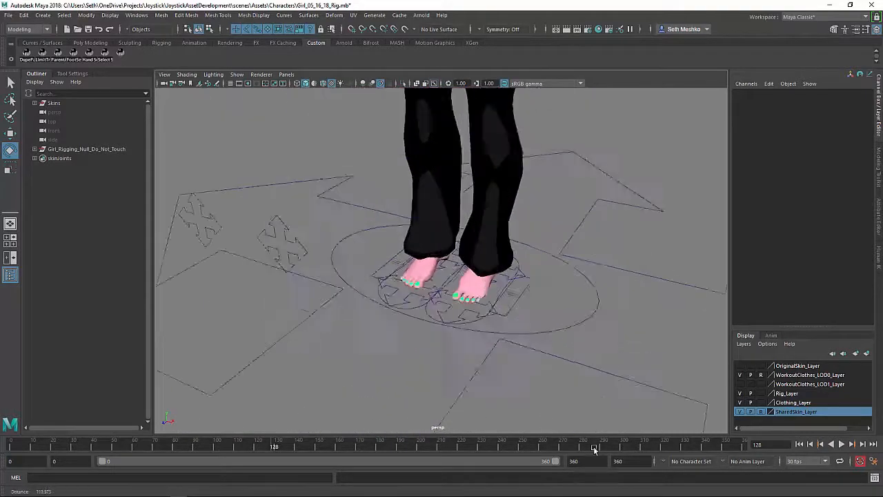
# Step: Rotate the left foot and master foot controls, then move the toe and heel aims
pyautogui.click(545, 324)
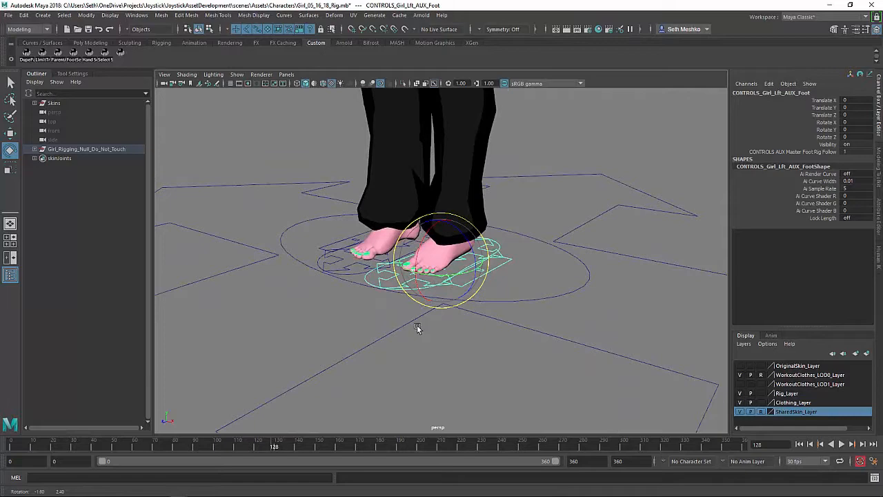
pyautogui.moveTo(417, 328); pyautogui.dragTo(432, 288)
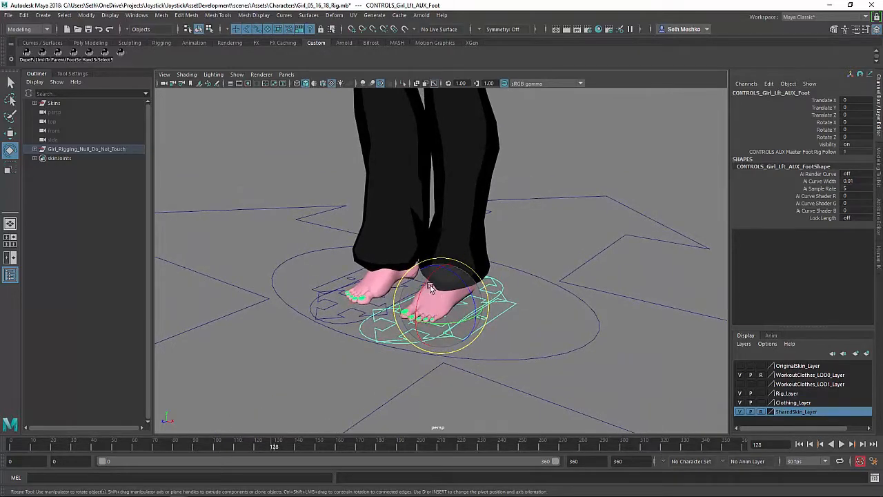
pyautogui.scroll(-3)
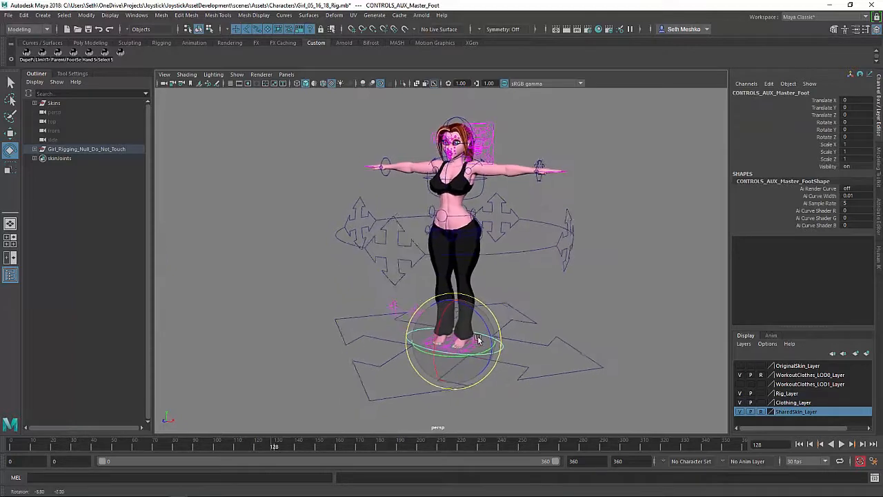
pyautogui.moveTo(476, 338); pyautogui.dragTo(466, 349)
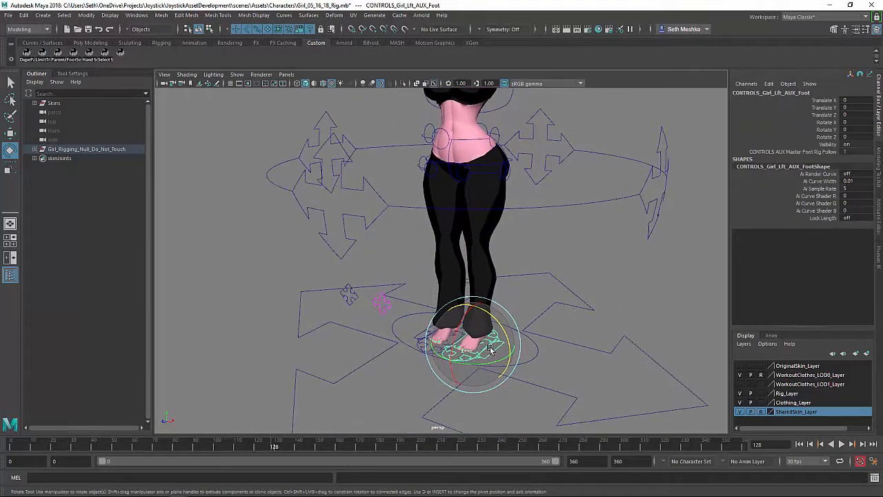
pyautogui.moveTo(473, 345); pyautogui.dragTo(486, 345)
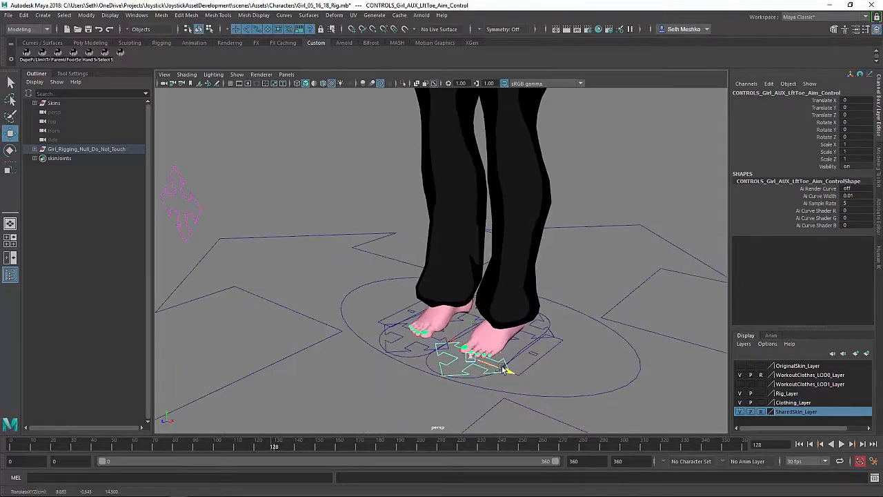
pyautogui.moveTo(504, 366); pyautogui.dragTo(497, 366)
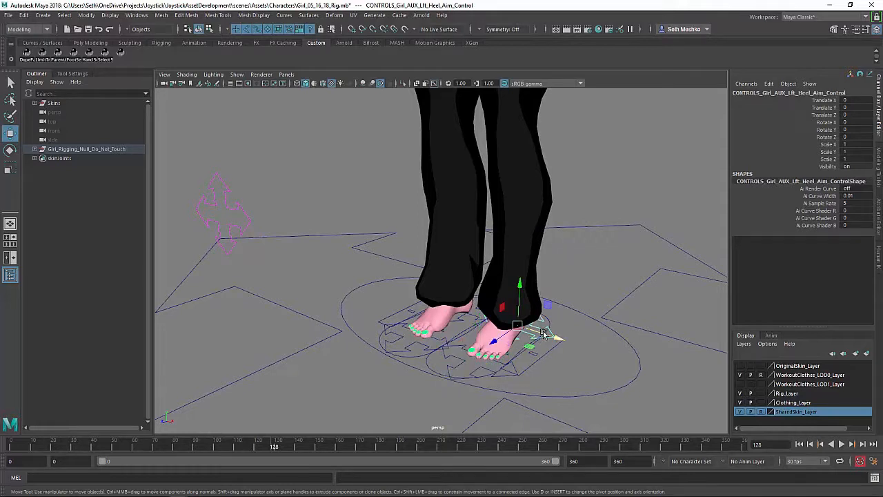
pyautogui.moveTo(521, 339); pyautogui.dragTo(552, 342)
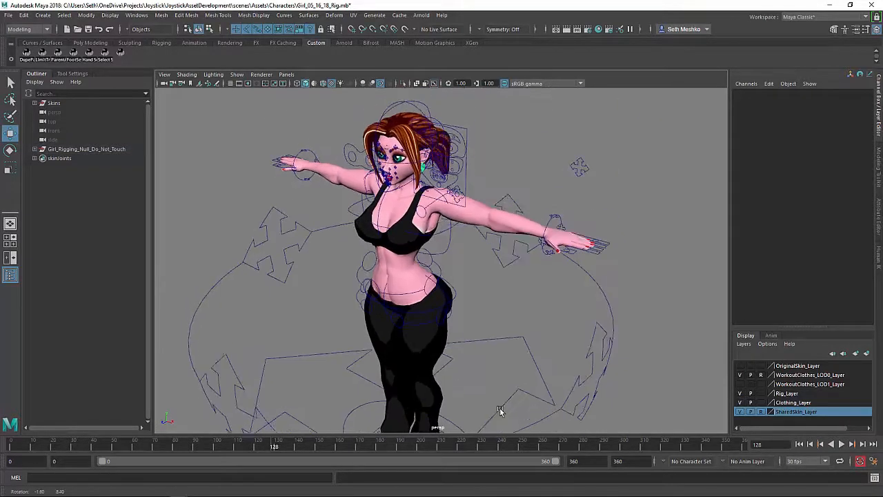
# Step: Move the left hand box control aside and curl all fingers with the hand master
pyautogui.moveTo(501, 410); pyautogui.dragTo(514, 297)
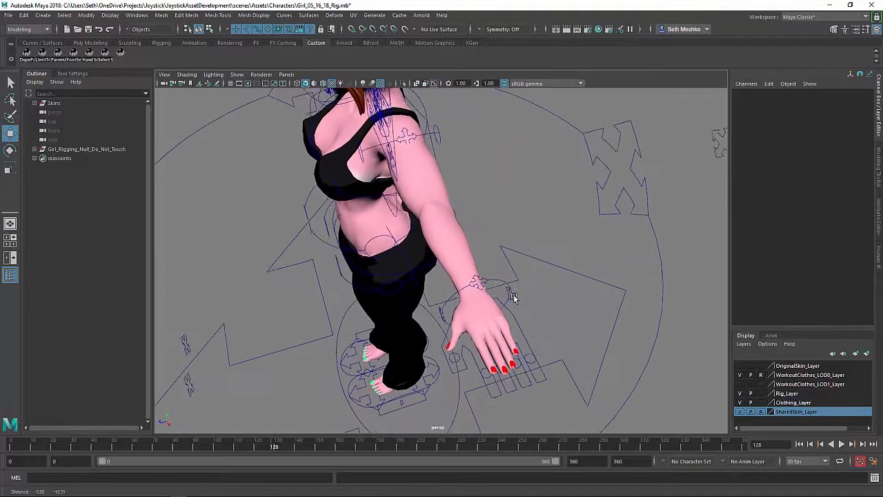
pyautogui.click(512, 298)
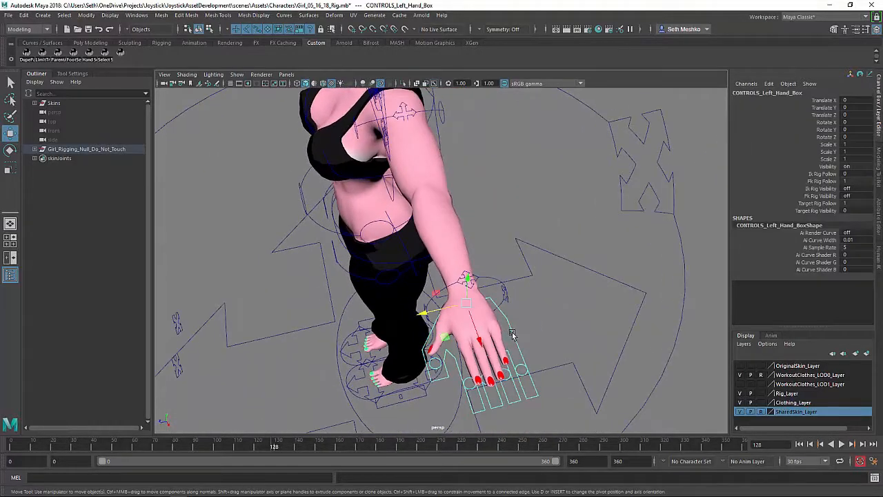
pyautogui.moveTo(470, 290); pyautogui.dragTo(586, 311)
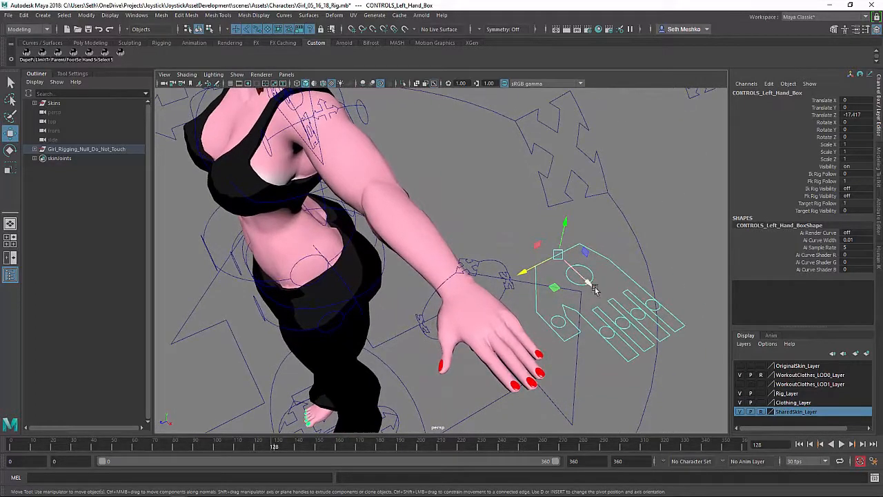
pyautogui.click(580, 280)
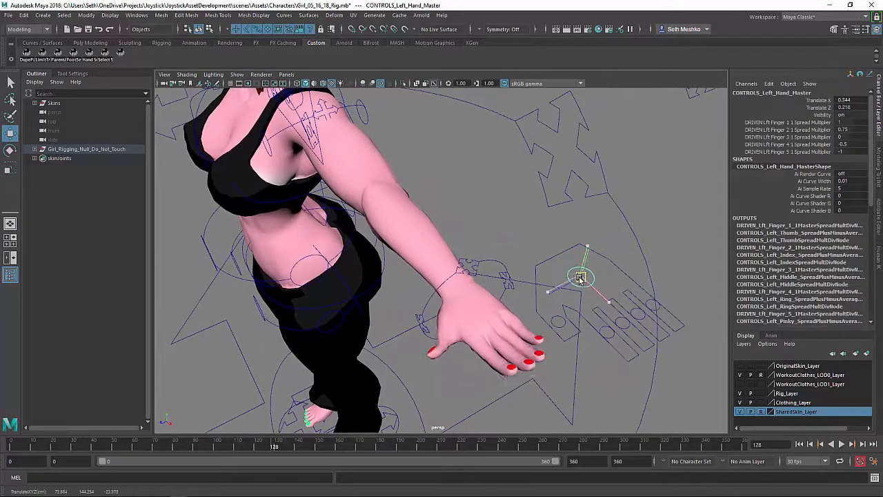
pyautogui.moveTo(581, 278); pyautogui.dragTo(564, 275)
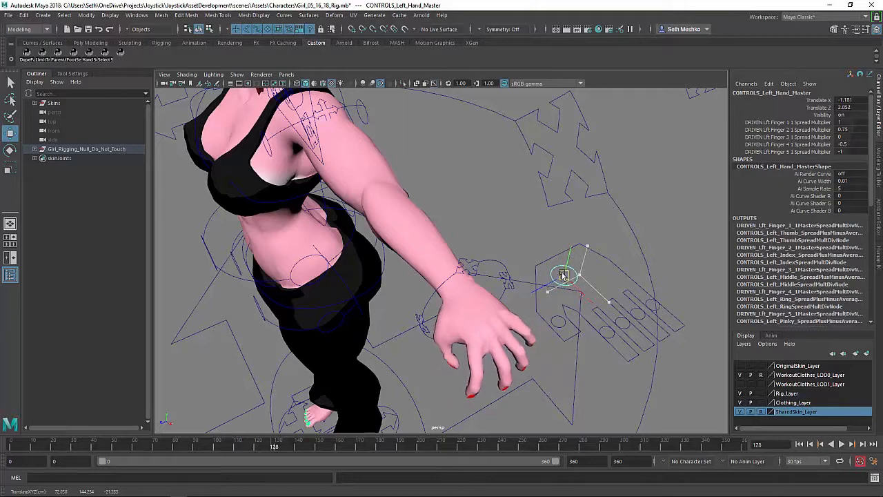
pyautogui.moveTo(562, 275); pyautogui.dragTo(578, 287)
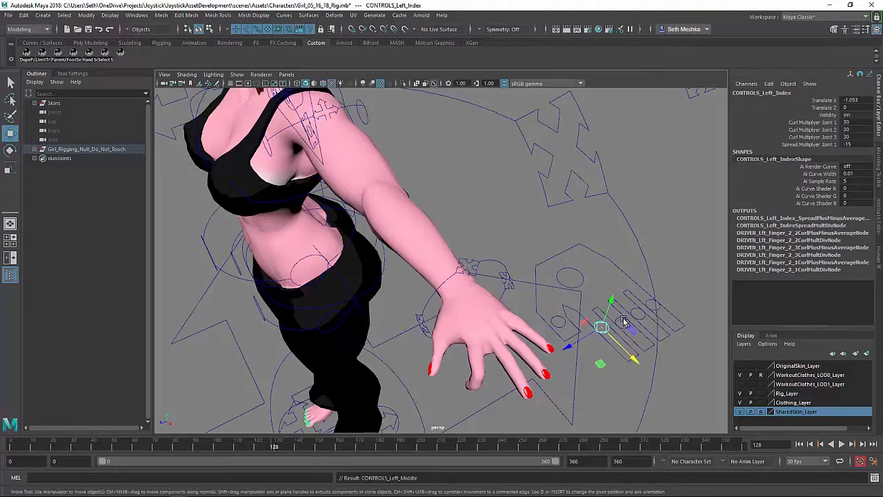
# Step: Enable FK finger controls, bend the index finger's base and tip, and spread the fingers
pyautogui.click(617, 318)
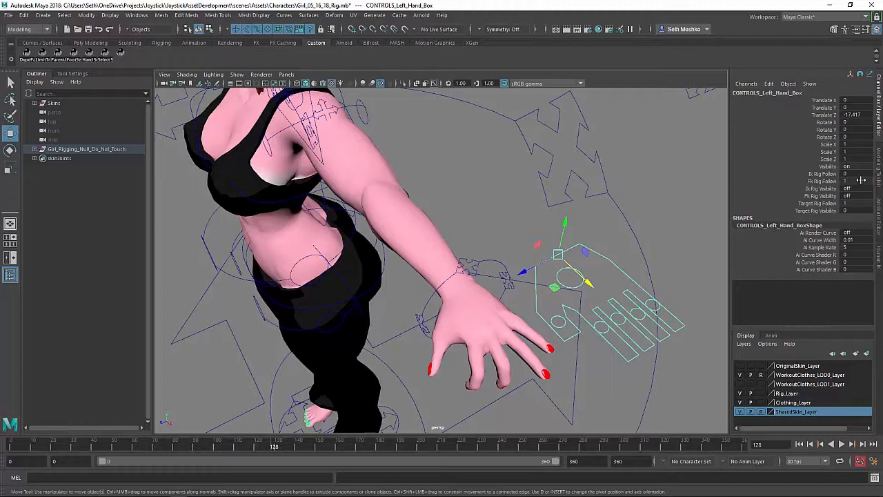
pyautogui.click(853, 196)
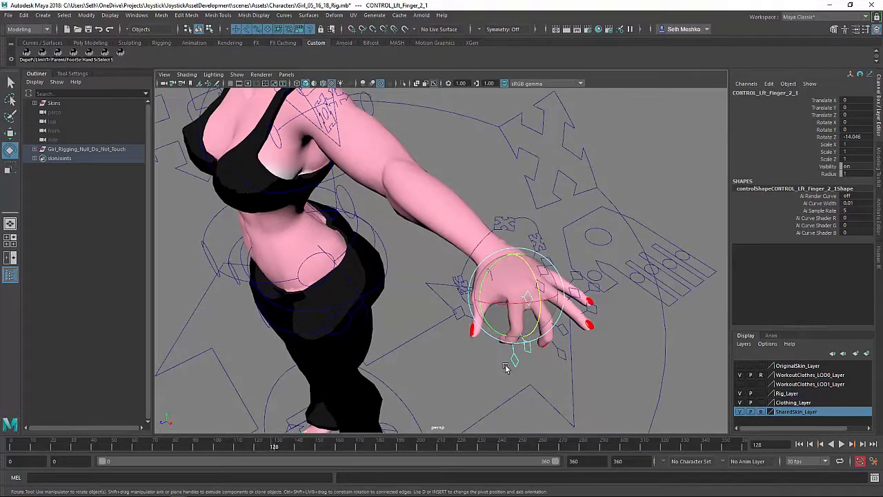
pyautogui.moveTo(507, 366); pyautogui.dragTo(538, 349)
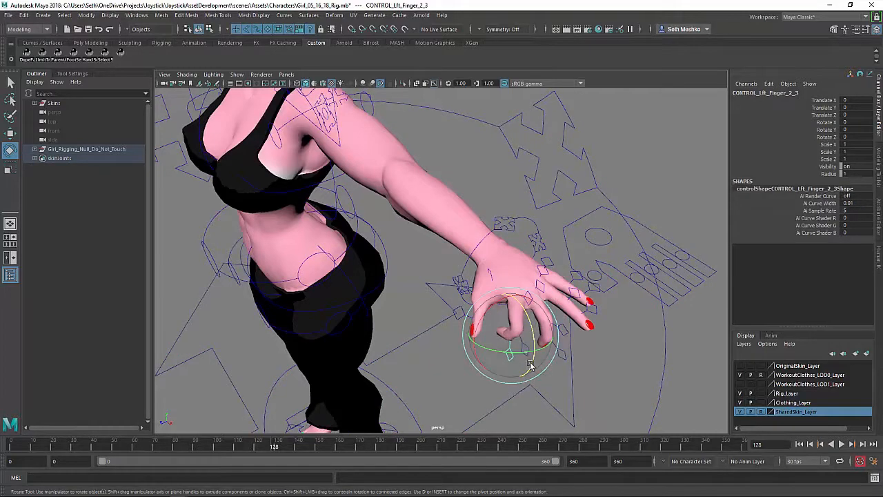
pyautogui.moveTo(531, 365); pyautogui.dragTo(609, 280)
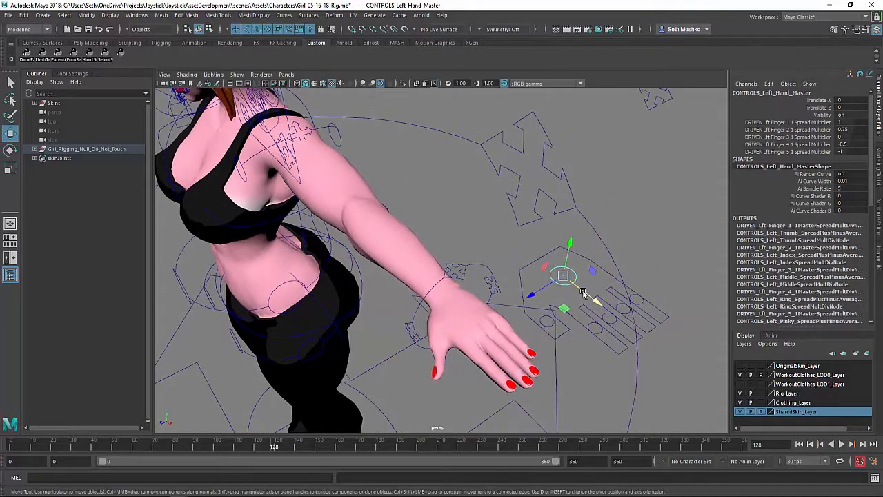
pyautogui.moveTo(563, 276); pyautogui.dragTo(527, 290)
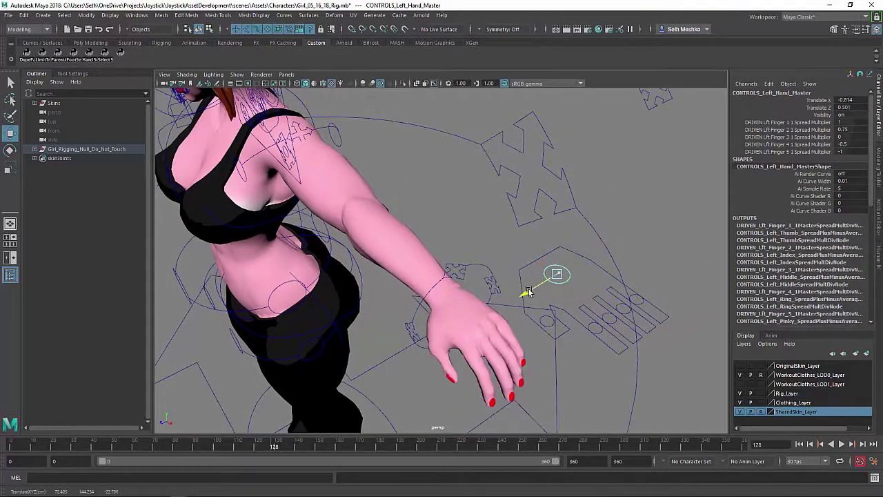
pyautogui.click(557, 274)
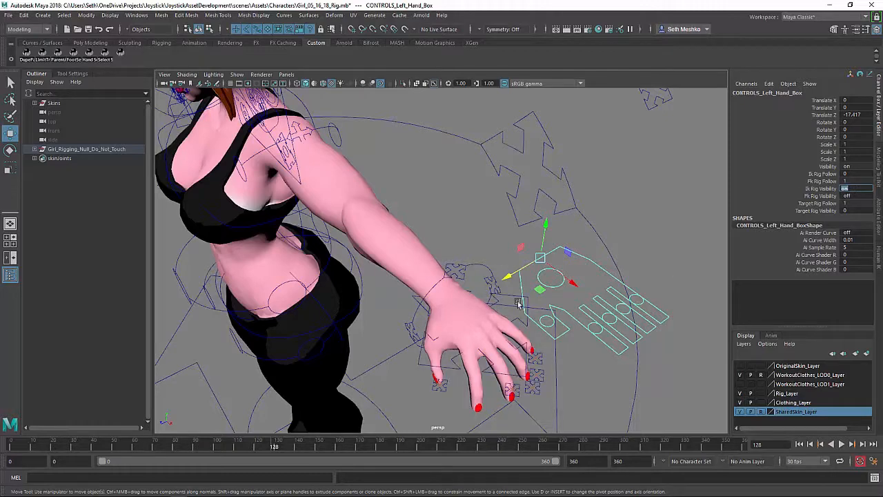
# Step: Turn on Ik Rig Visibility and bend the fingers with the master IK finger control
pyautogui.click(477, 311)
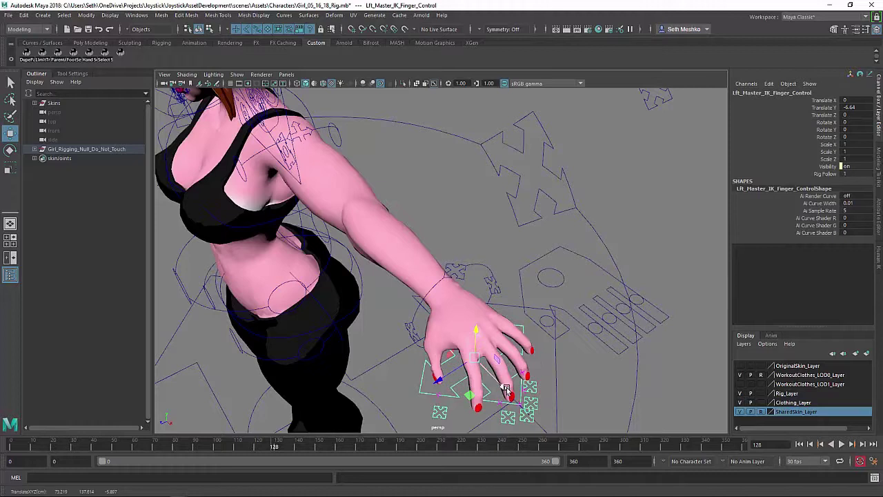
pyautogui.moveTo(503, 387); pyautogui.dragTo(497, 387)
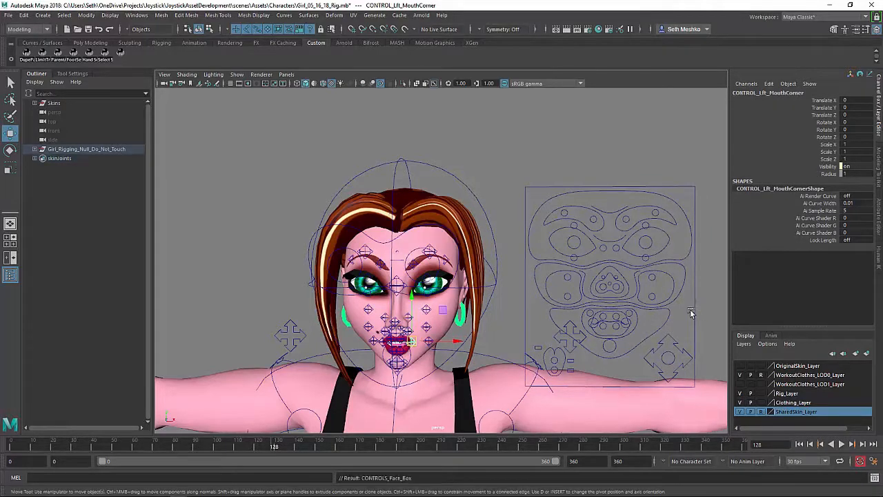
# Step: Raise both eyebrows together using the eyebrow master control on the face board
pyautogui.click(610, 285)
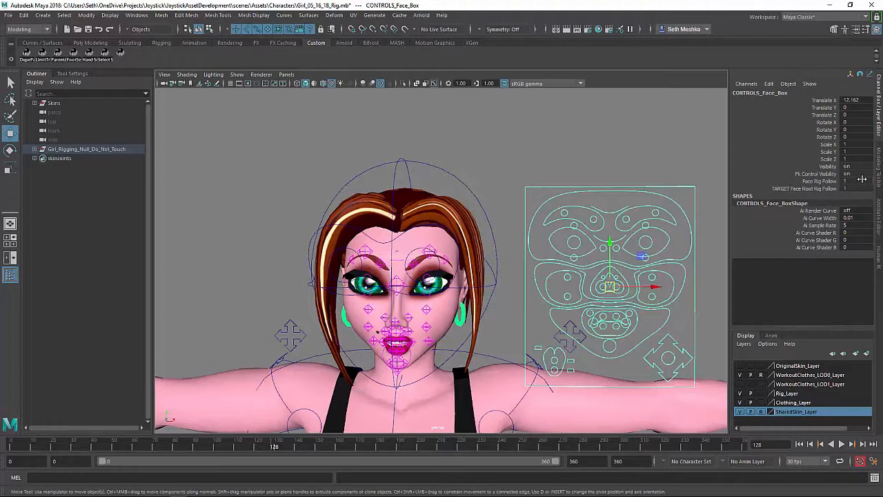
pyautogui.click(848, 173)
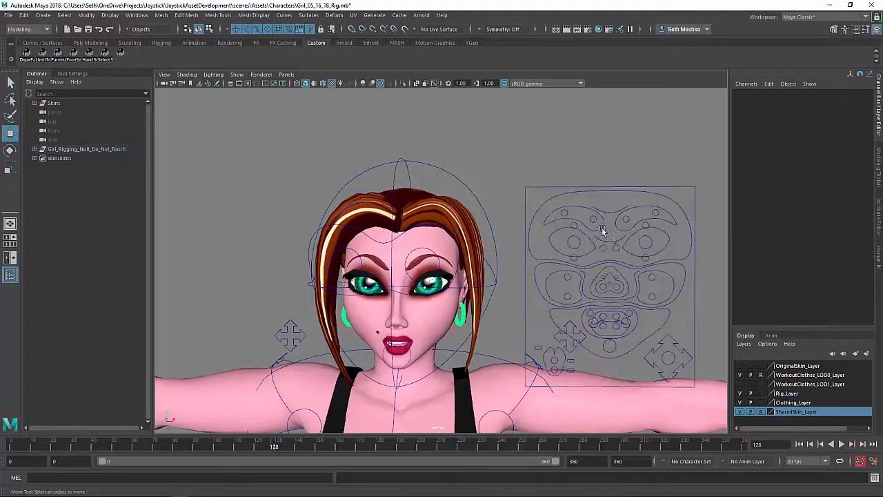
pyautogui.click(609, 216)
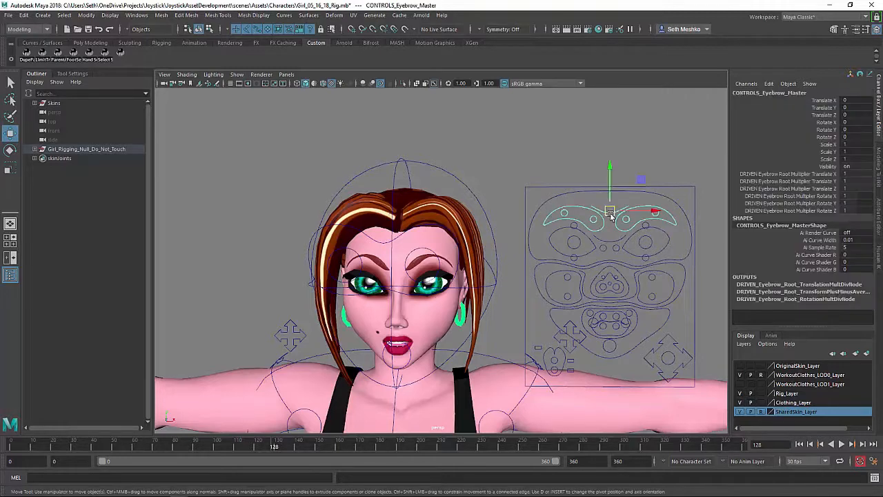
pyautogui.moveTo(609, 212); pyautogui.dragTo(610, 188)
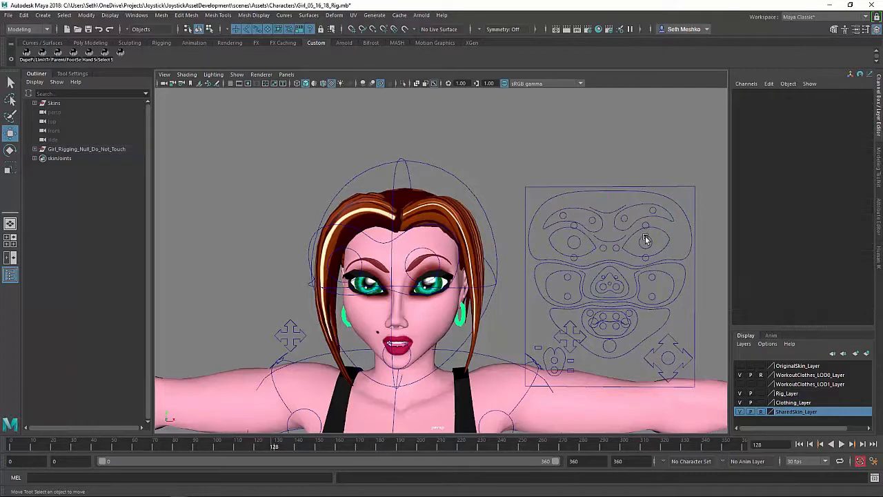
# Step: Lower the left inner eyebrow, deselect, and pick the right eyebrow control
pyautogui.click(645, 211)
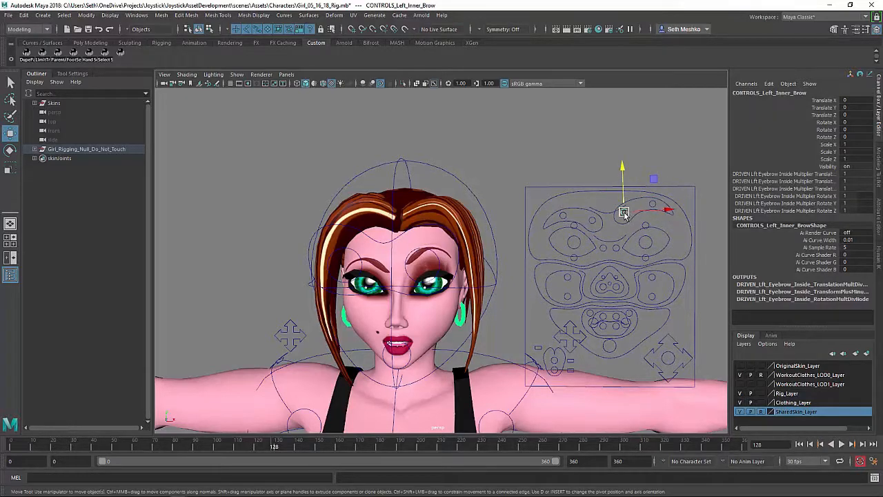
pyautogui.moveTo(623, 212); pyautogui.dragTo(619, 220)
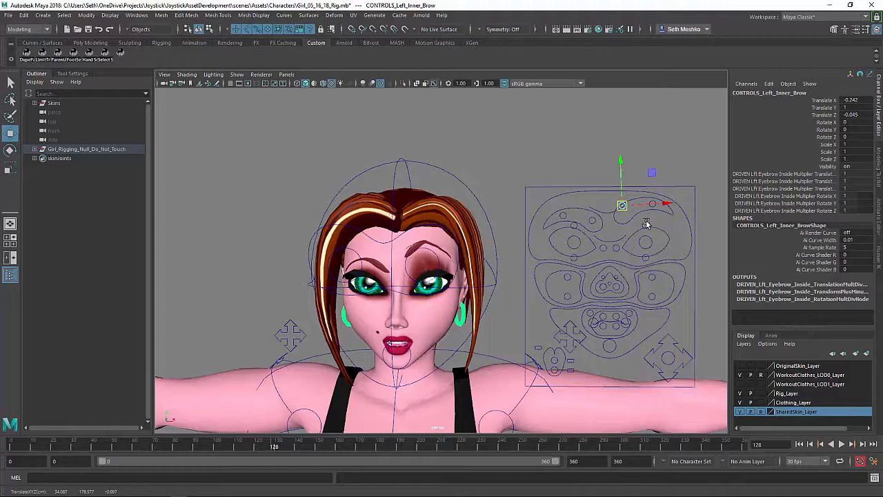
pyautogui.moveTo(619, 245)
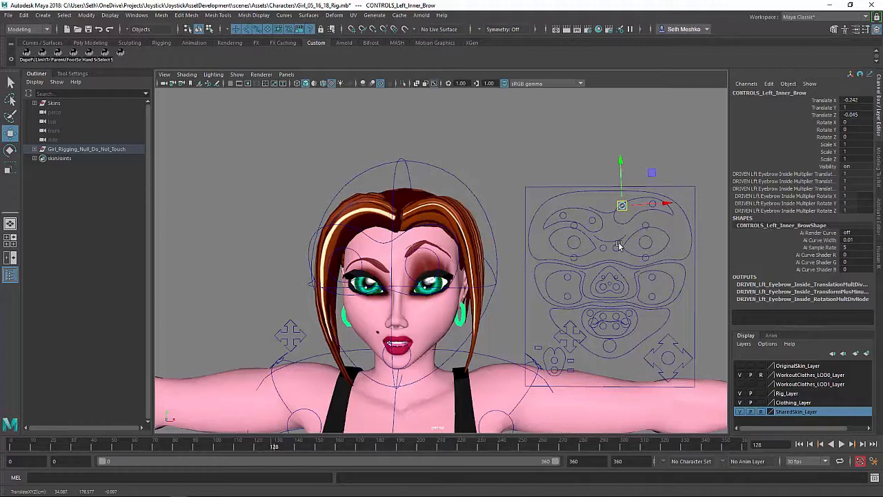
pyautogui.click(602, 260)
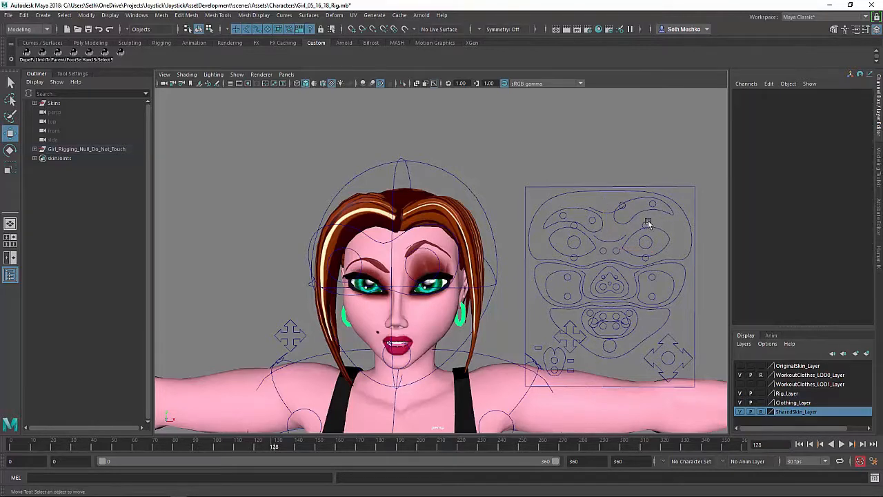
pyautogui.click(645, 216)
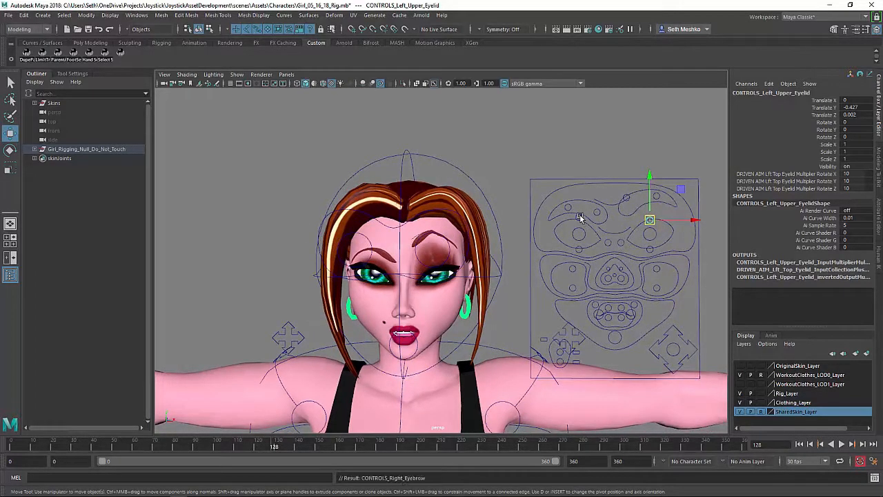
# Step: Adjust the right upper and lower eyelid controls to squint the eye
pyautogui.click(581, 214)
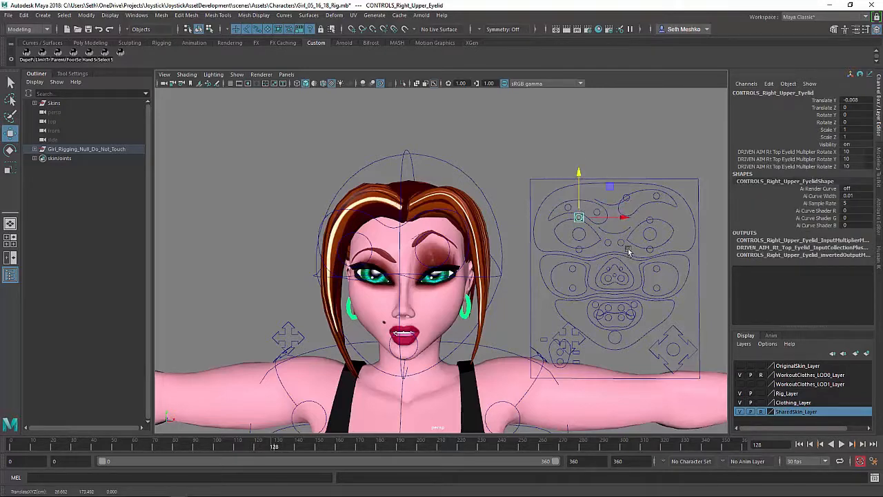
pyautogui.click(650, 249)
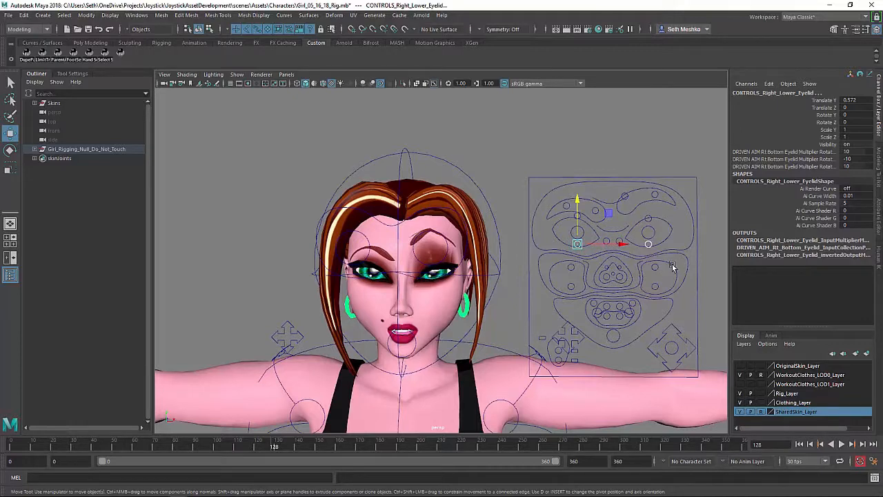
pyautogui.click(571, 271)
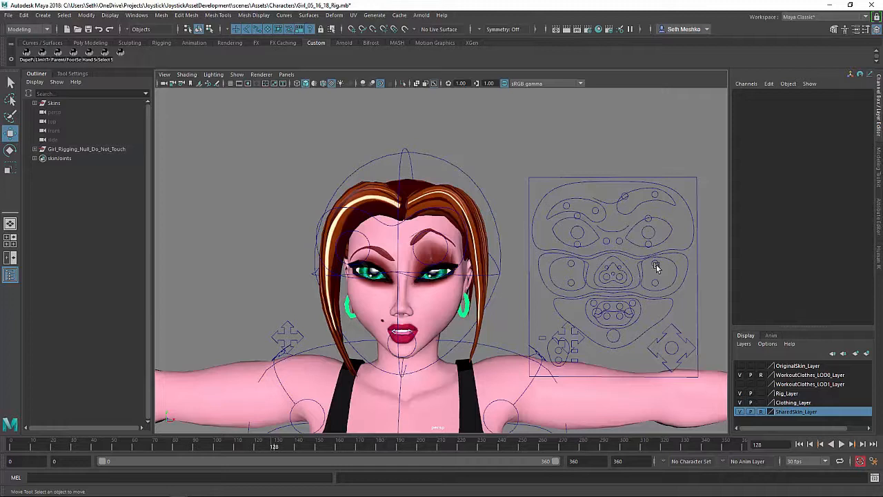
# Step: Raise the upper left and right cheeks and pinch the left nostril inward and down
pyautogui.click(656, 262)
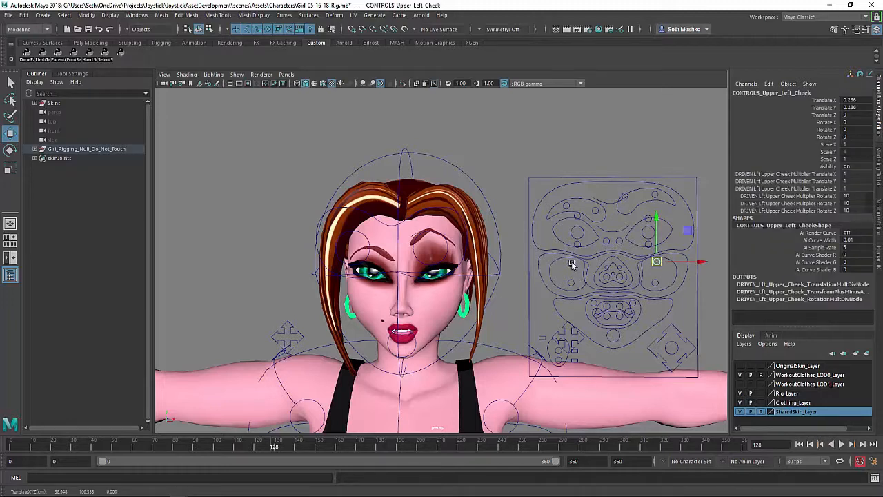
pyautogui.click(568, 259)
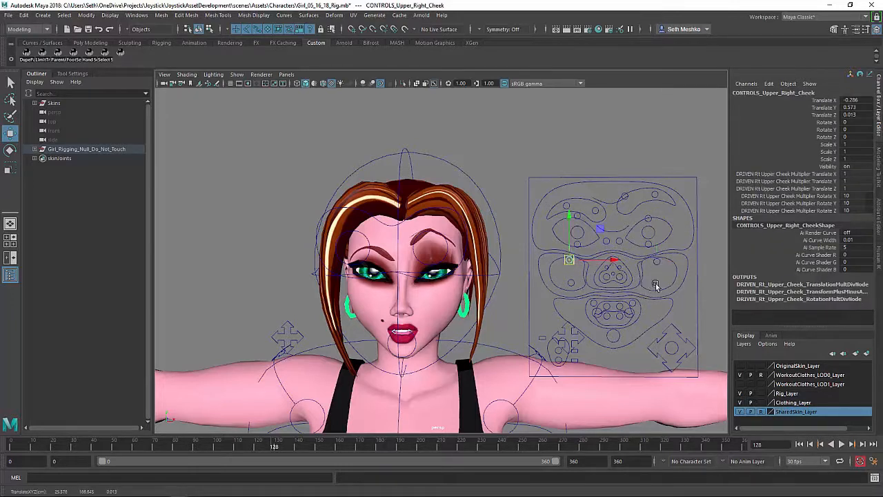
pyautogui.click(569, 283)
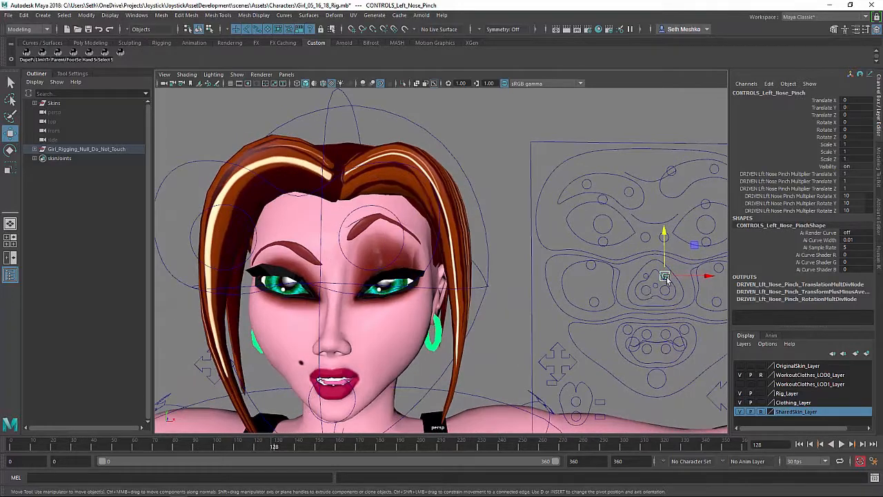
pyautogui.moveTo(666, 276); pyautogui.dragTo(642, 274)
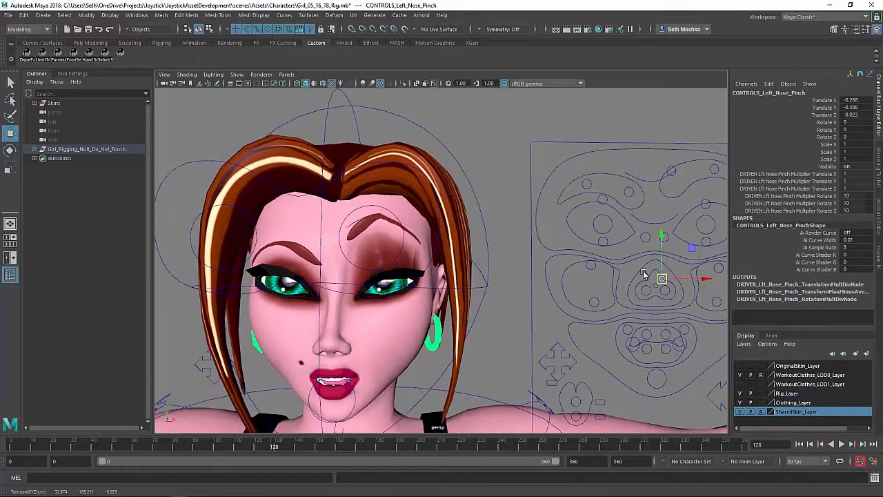
pyautogui.click(646, 278)
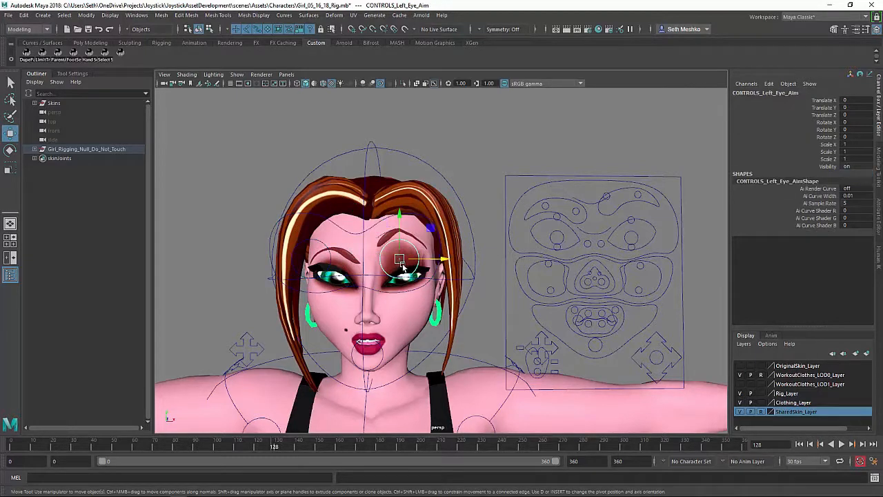
# Step: Drag the eye aim control upward so the eyes look up, then pick the left sneer
pyautogui.moveTo(400, 259); pyautogui.dragTo(400, 257)
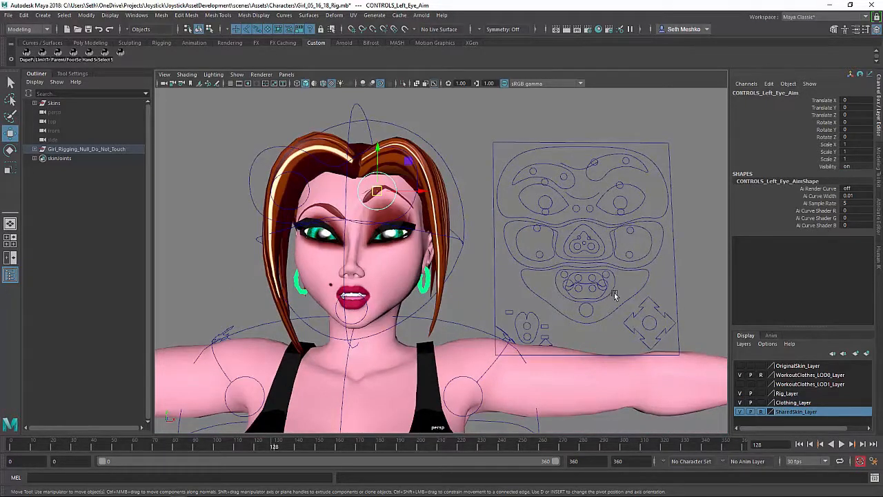
pyautogui.click(582, 297)
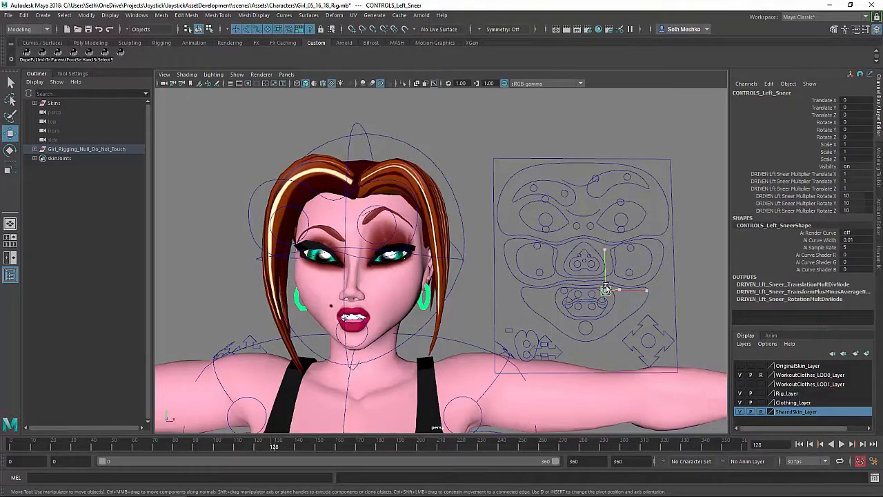
# Step: Lift the left sneer and set the upper left lip and both mouth corner controls
pyautogui.moveTo(605, 288); pyautogui.dragTo(610, 285)
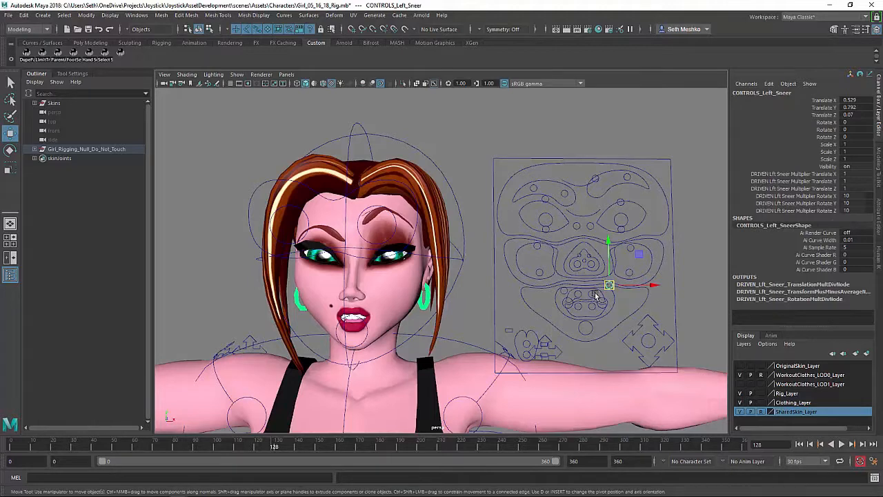
pyautogui.click(592, 292)
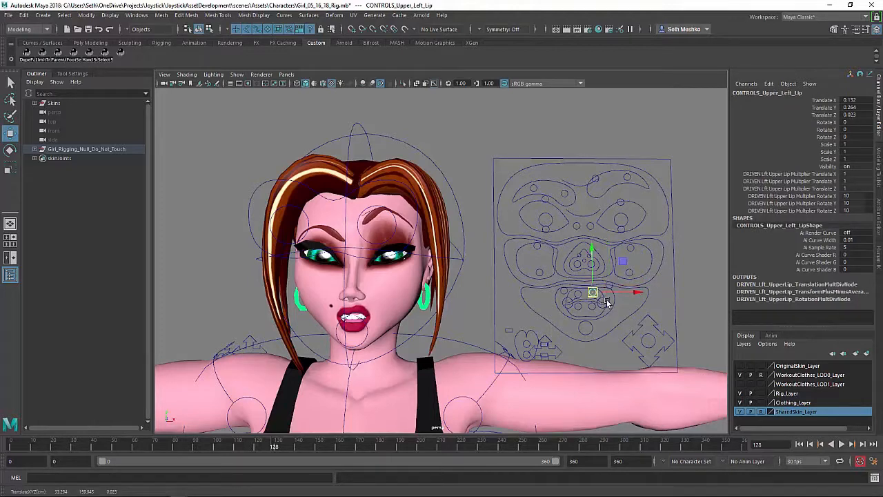
pyautogui.click(603, 299)
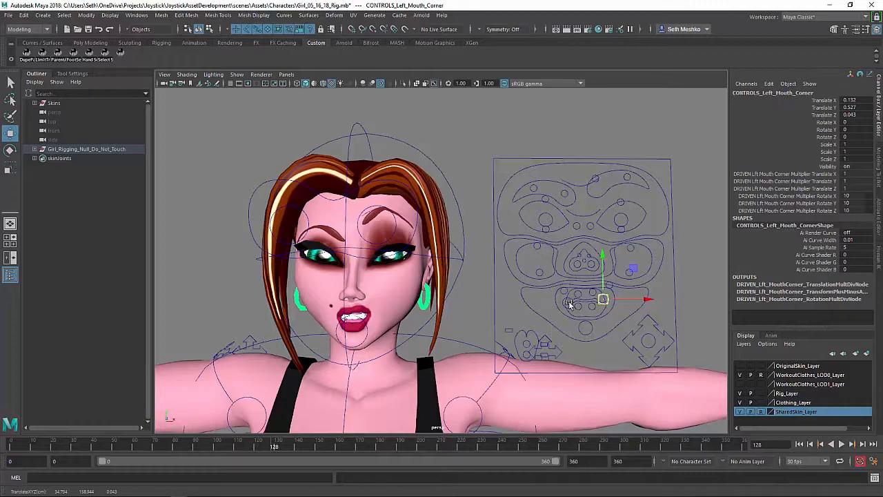
pyautogui.click(570, 304)
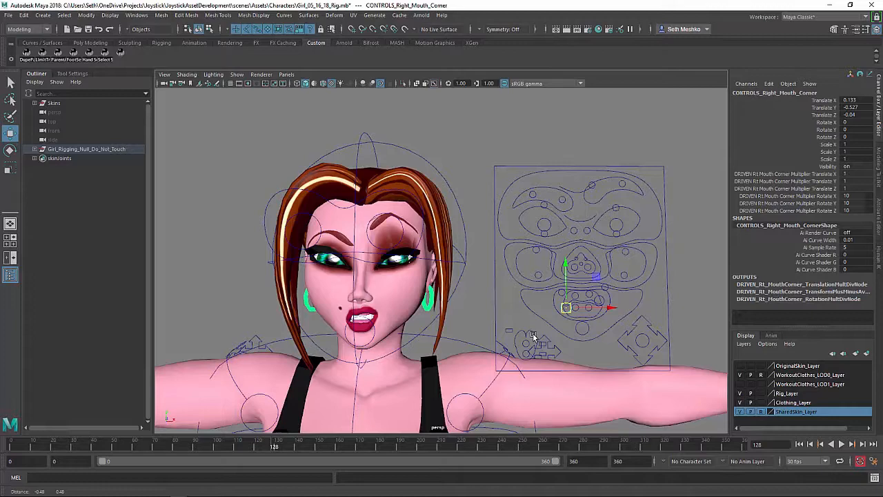
# Step: Shift the chin sideways and down, then open the jaw wider
pyautogui.click(586, 328)
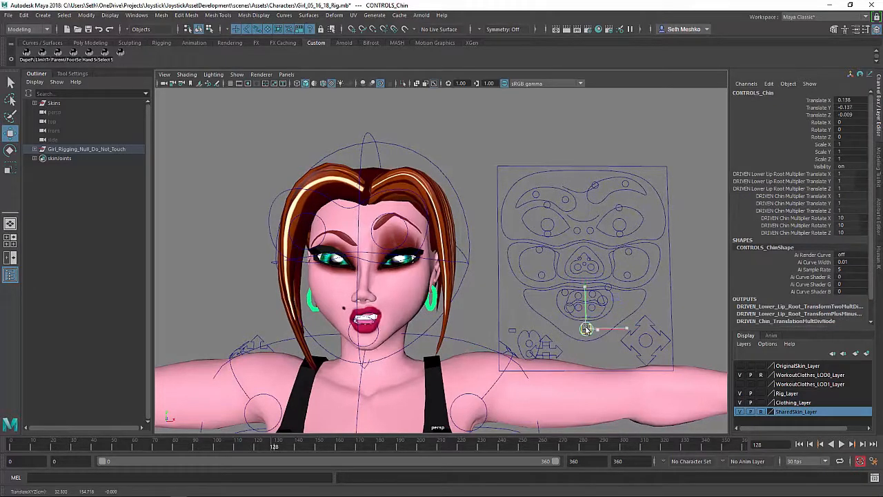
pyautogui.moveTo(586, 328); pyautogui.dragTo(588, 330)
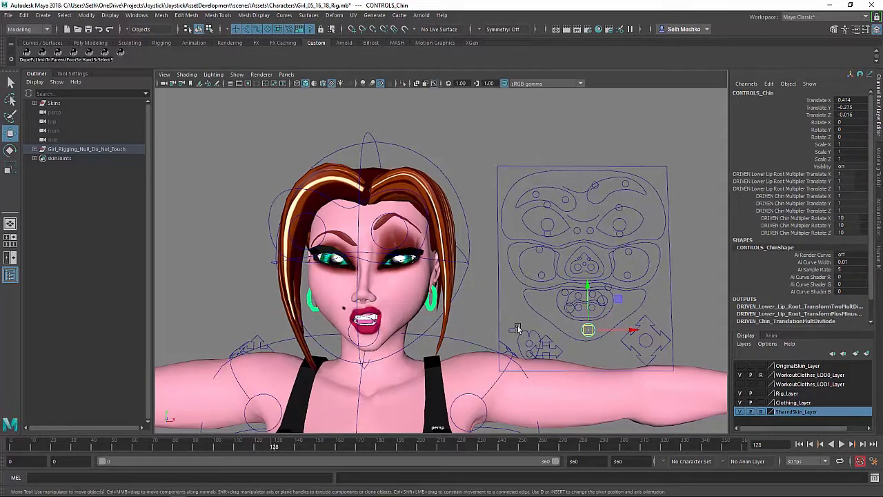
pyautogui.moveTo(586, 328); pyautogui.dragTo(602, 334)
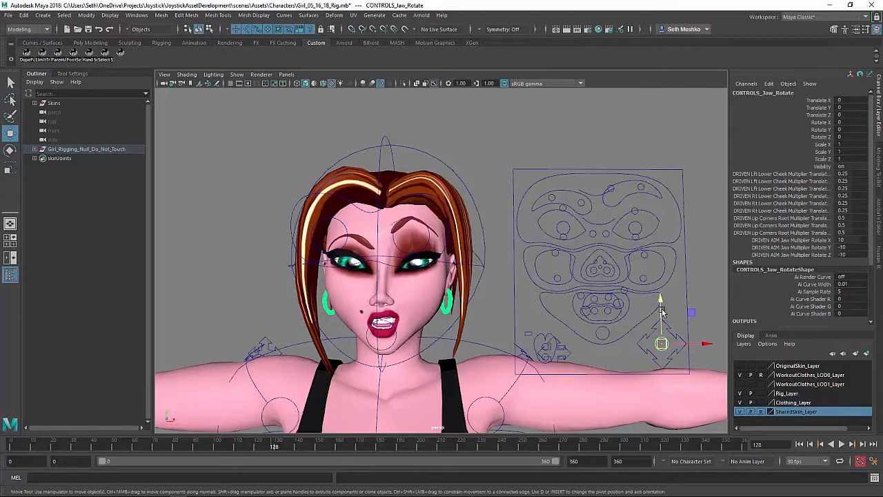
pyautogui.moveTo(661, 310); pyautogui.dragTo(661, 343)
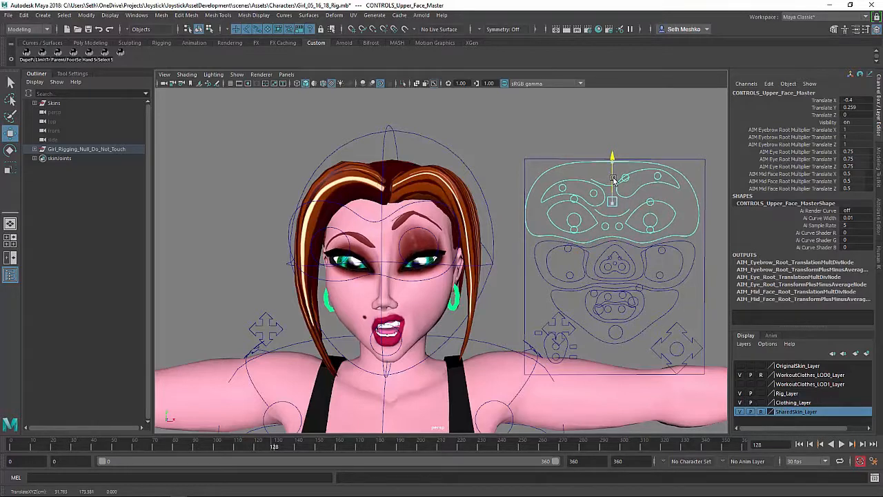
# Step: Move the Mid_Face_Master sideways, then shift the Lower_Face_Master sideways and down
pyautogui.click(612, 266)
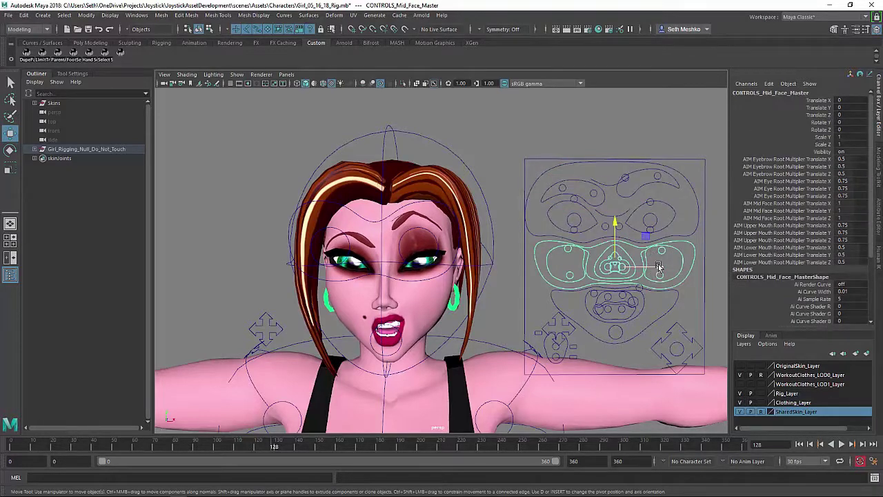
pyautogui.moveTo(614, 266); pyautogui.dragTo(662, 265)
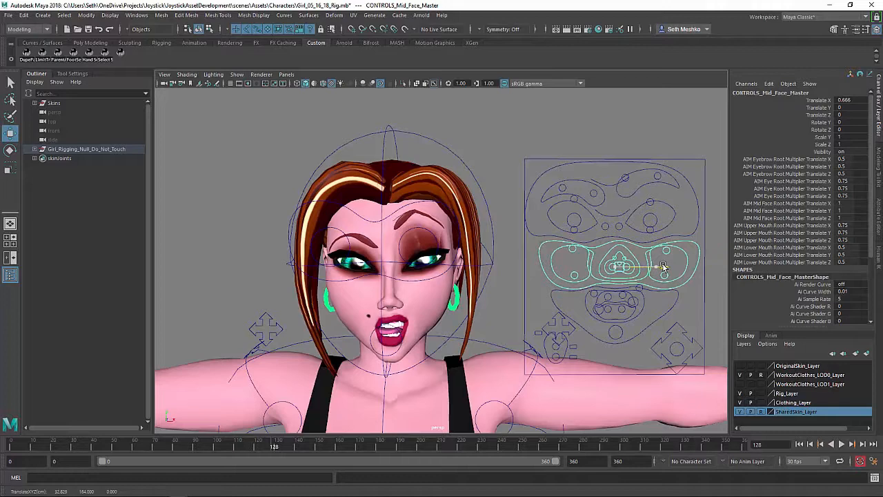
pyautogui.click(613, 307)
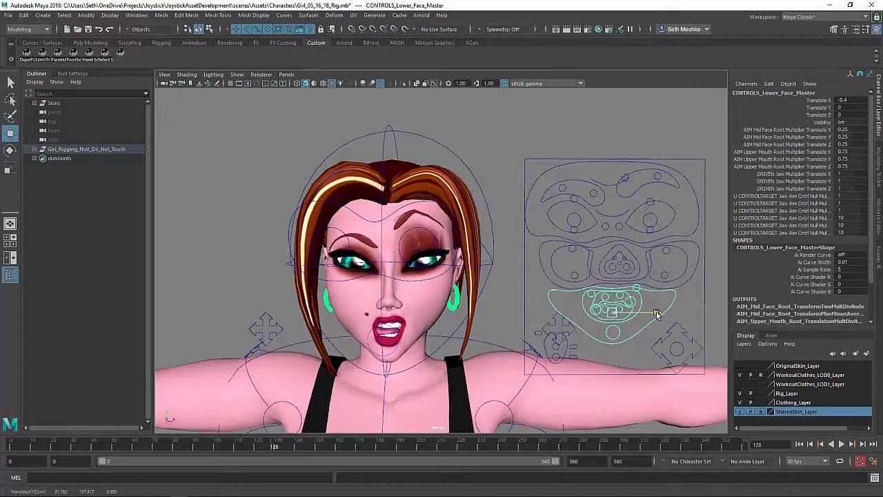
pyautogui.moveTo(656, 313); pyautogui.dragTo(663, 313)
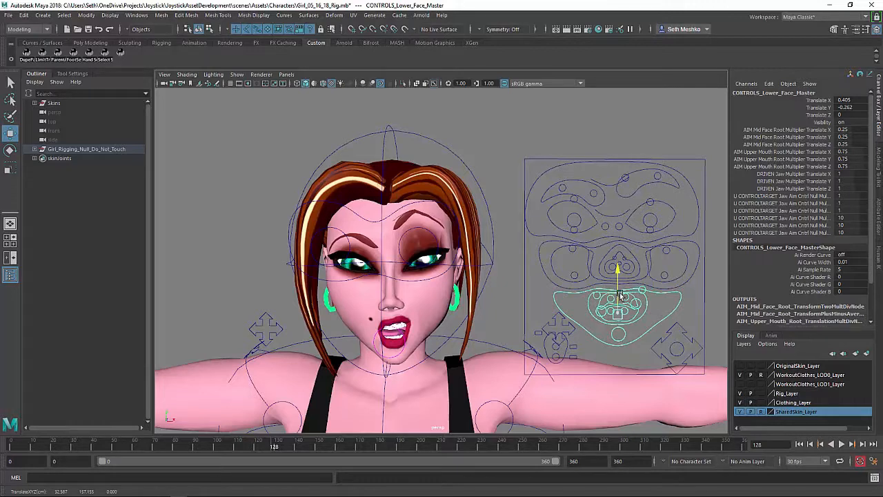
pyautogui.moveTo(618, 296); pyautogui.dragTo(618, 283)
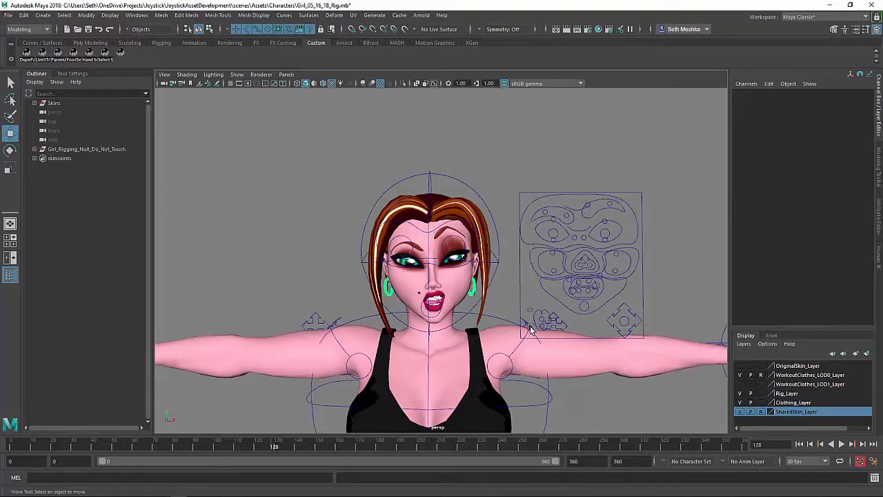
pyautogui.click(528, 327)
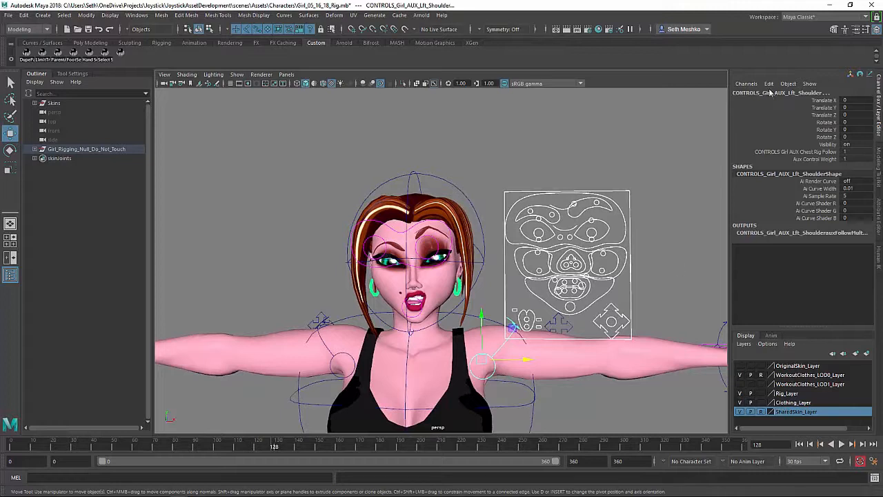